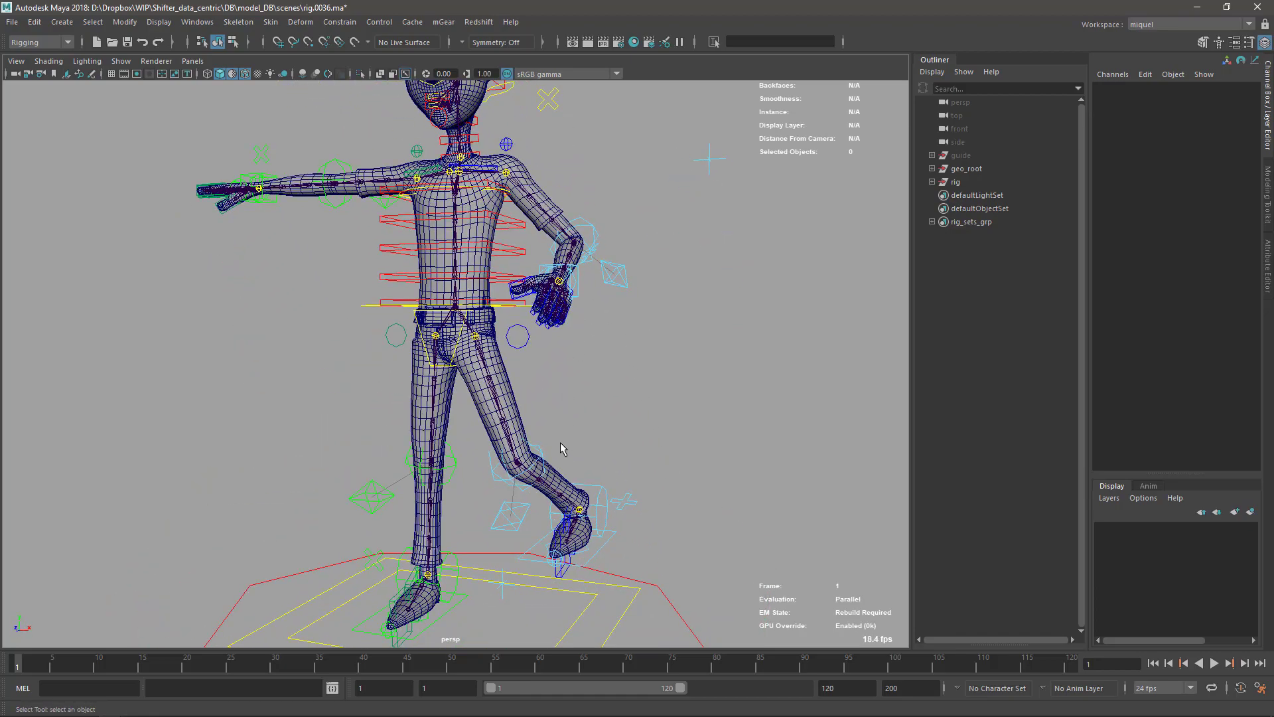
mouse_move(544, 456)
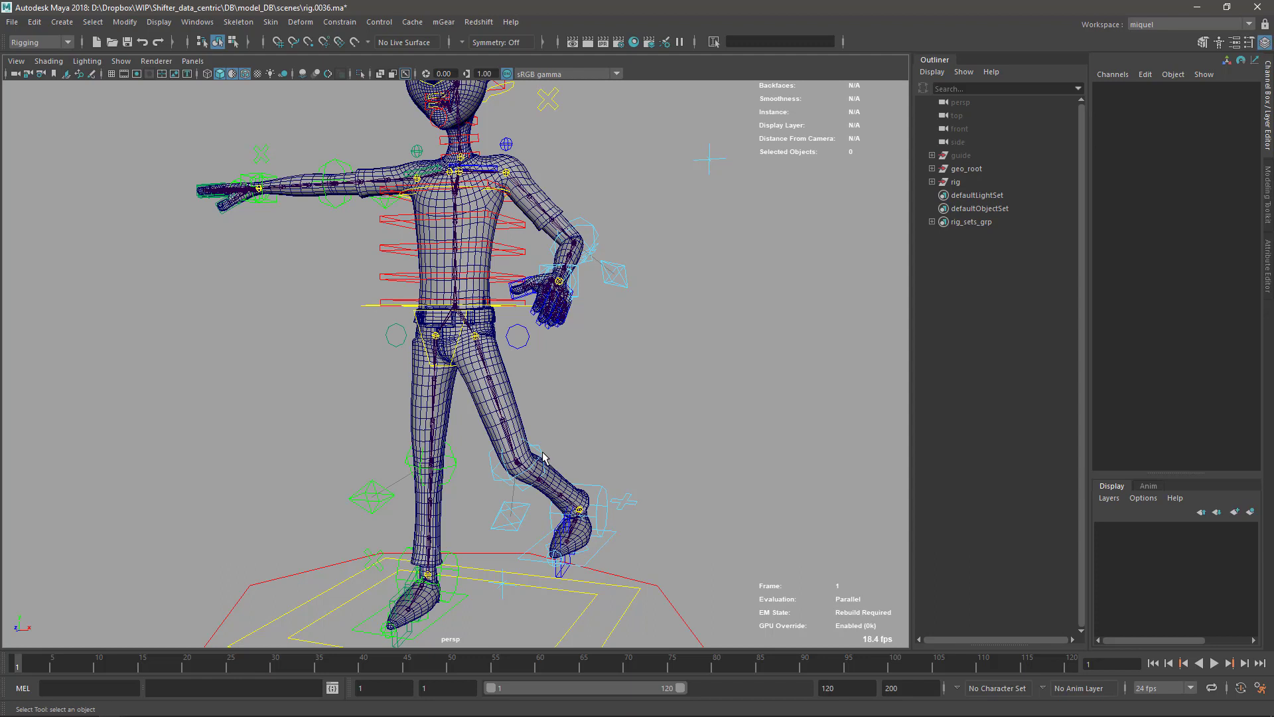
mouse_move(541, 448)
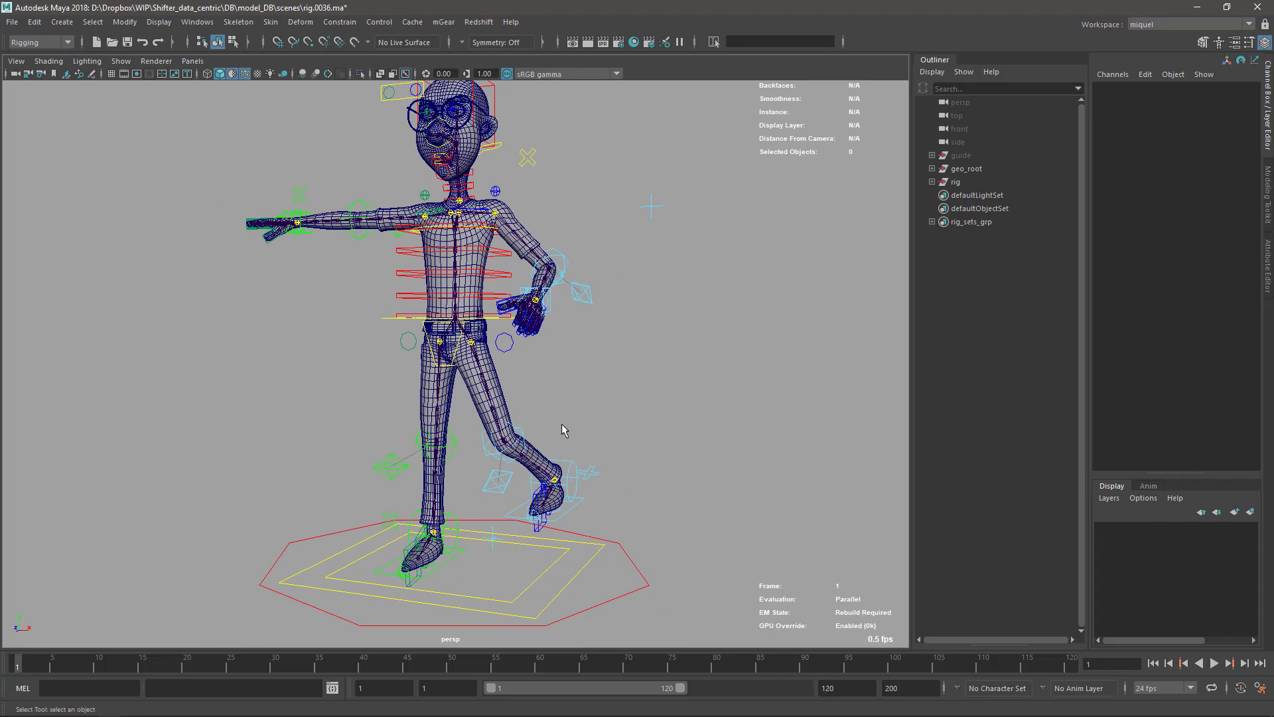
mouse_move(546, 446)
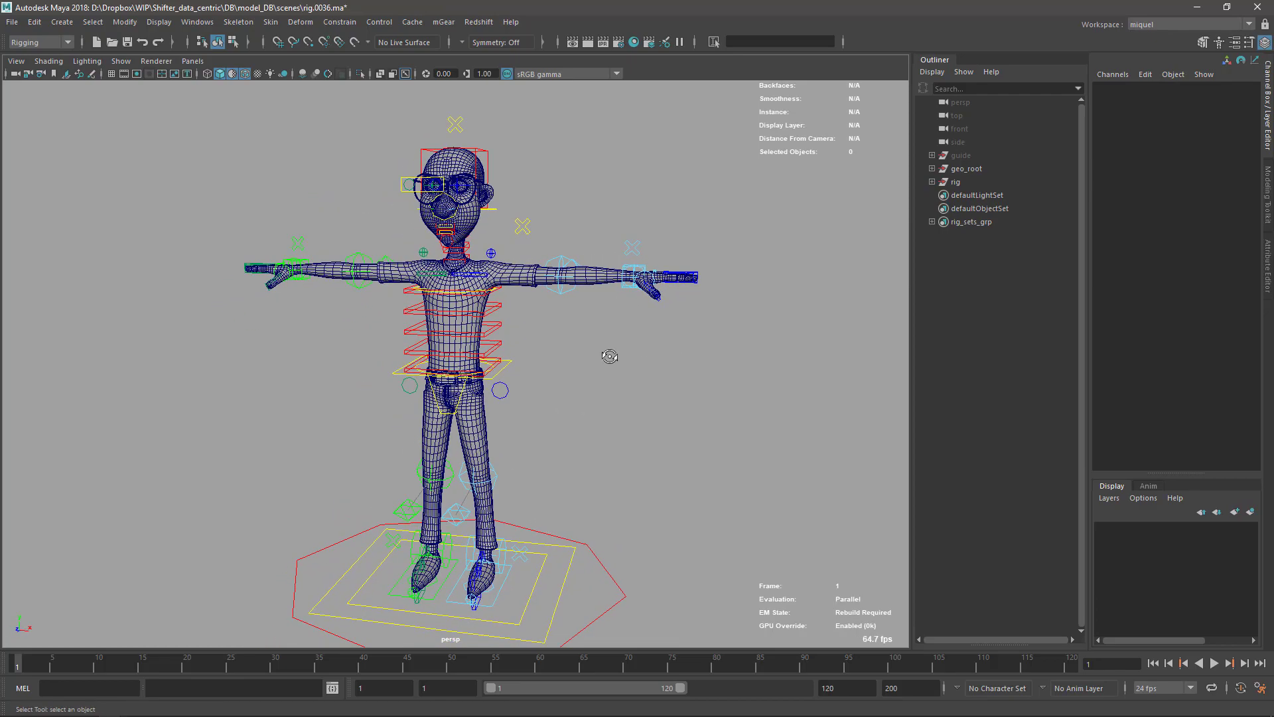
Select the leg settings controls and increment-save the scene as rig.0037.ma
click(632, 248)
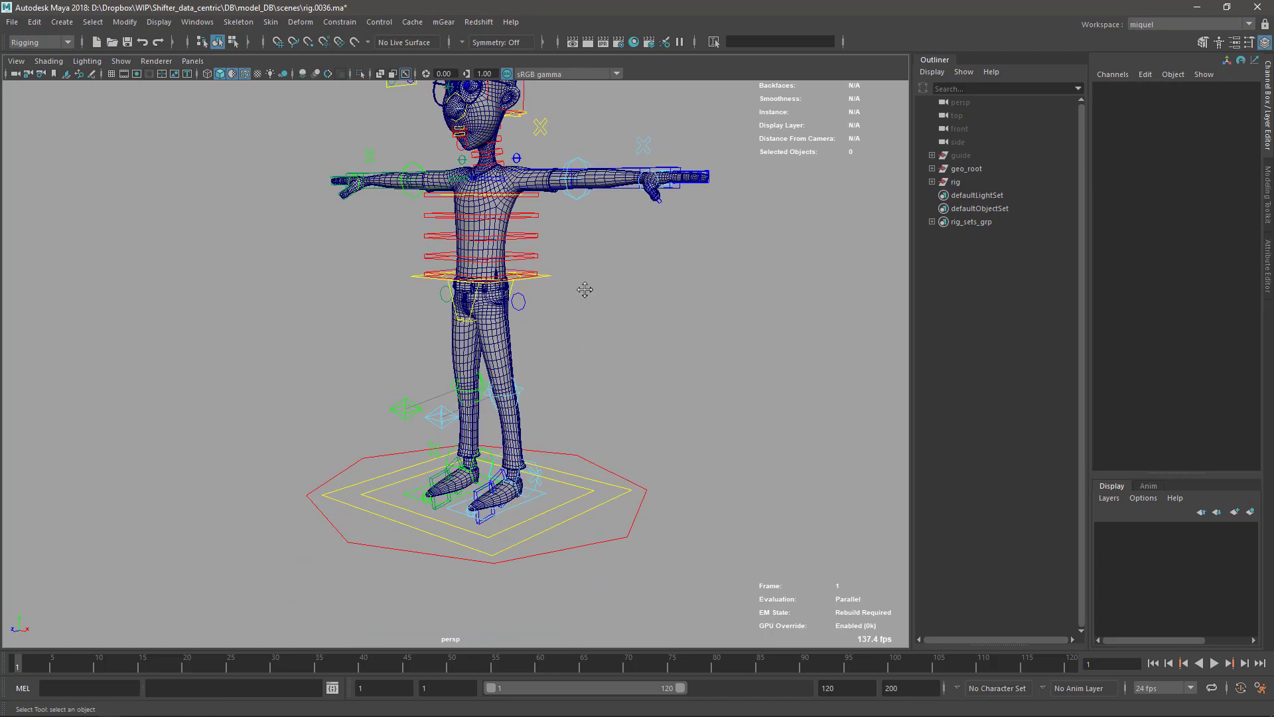
click(459, 469)
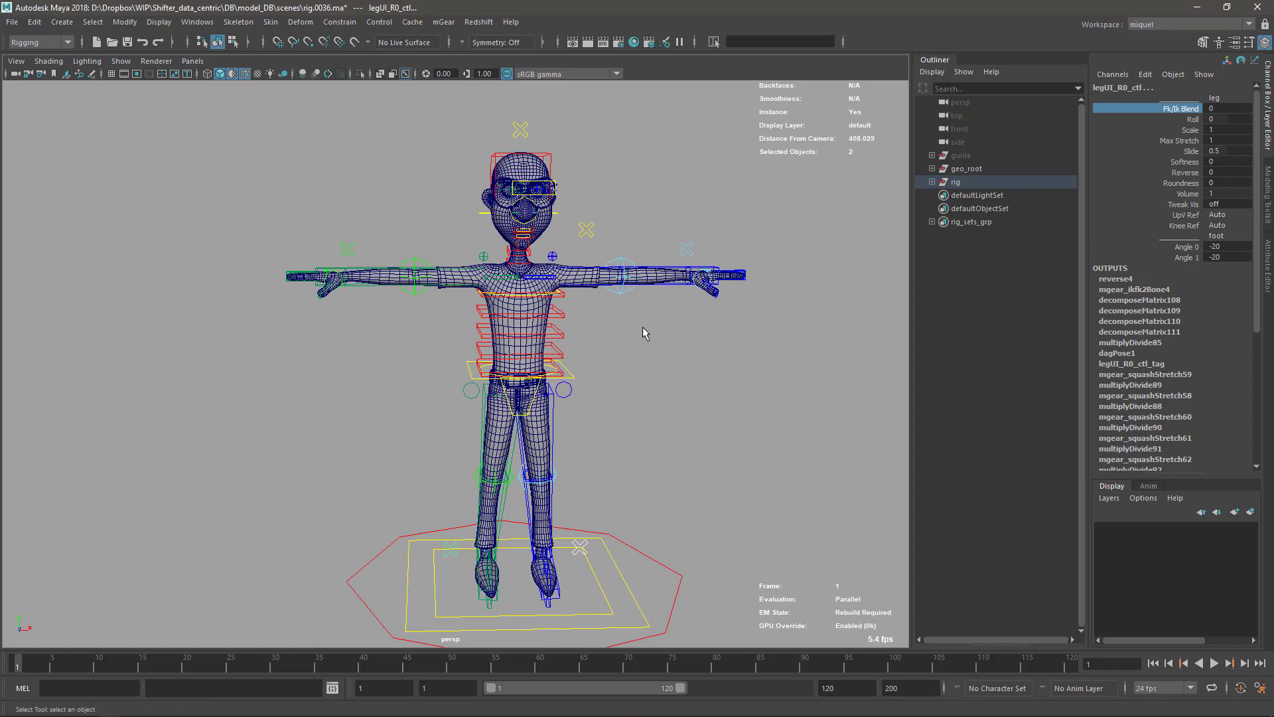
scroll(down, 3)
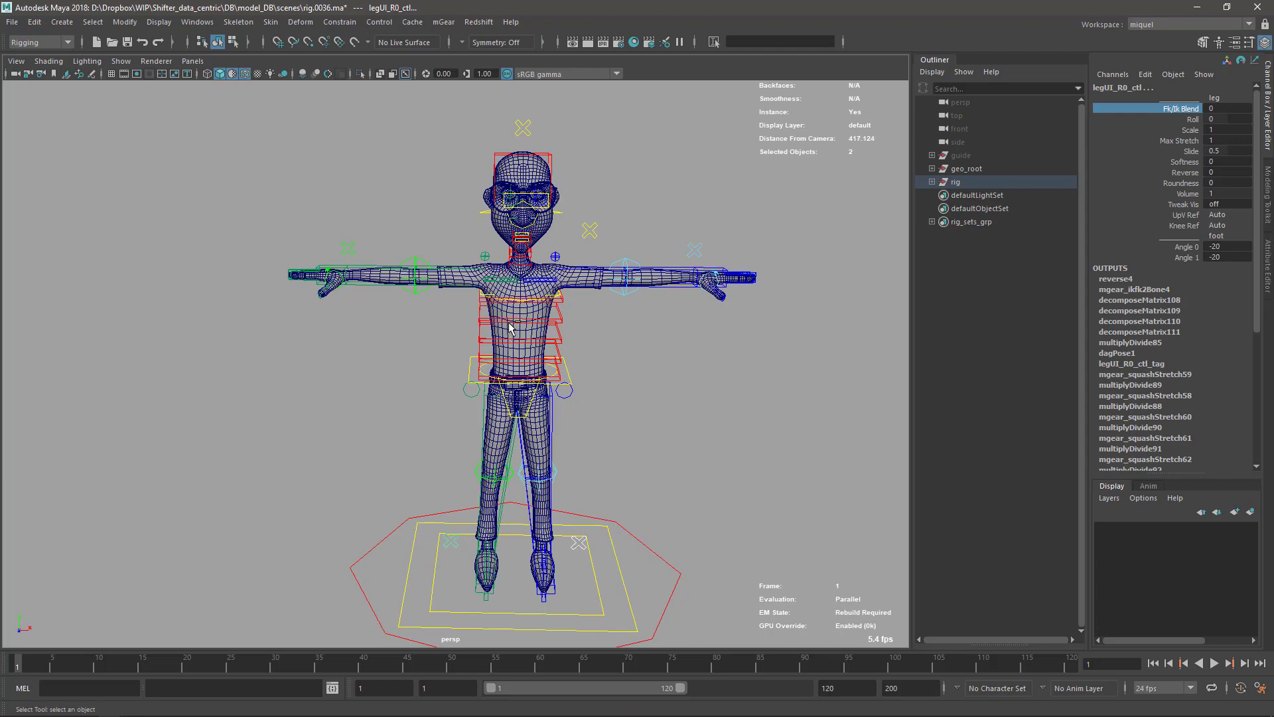
key(ctrl+s)
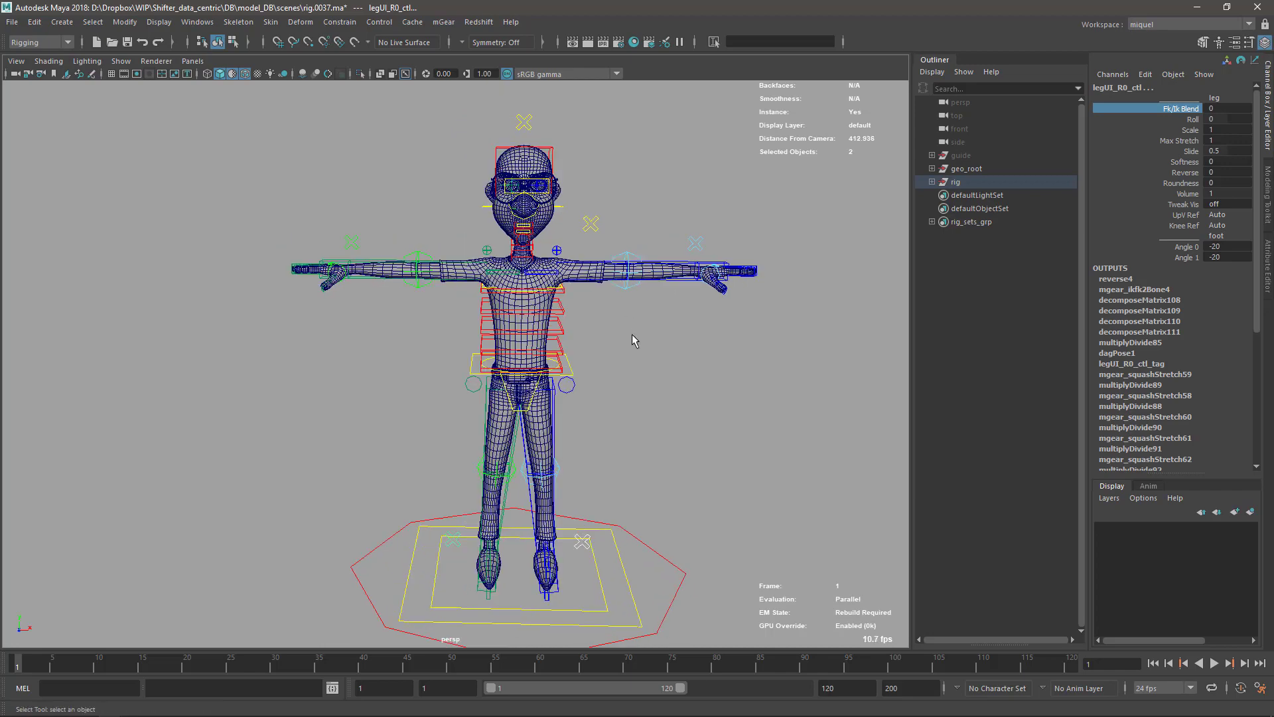
mouse_move(598, 316)
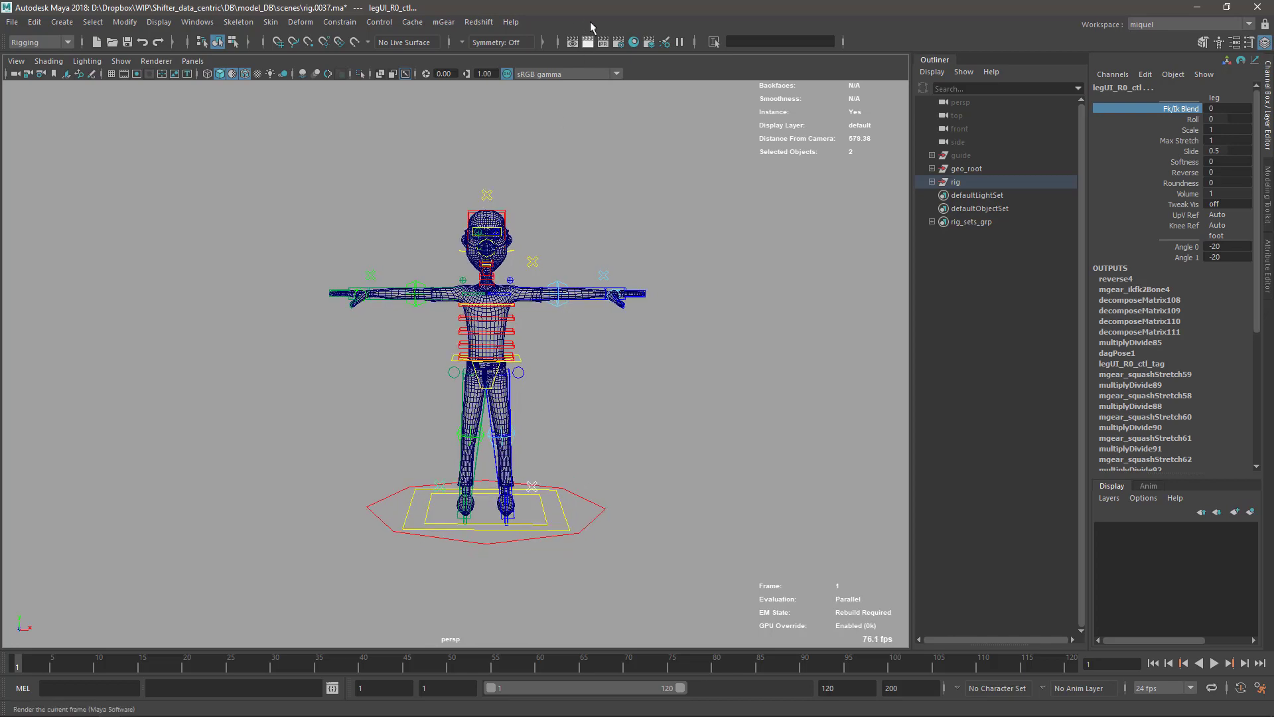
Launch the mGear biped Synoptic picker and move the Time Slider to frame 2
click(443, 23)
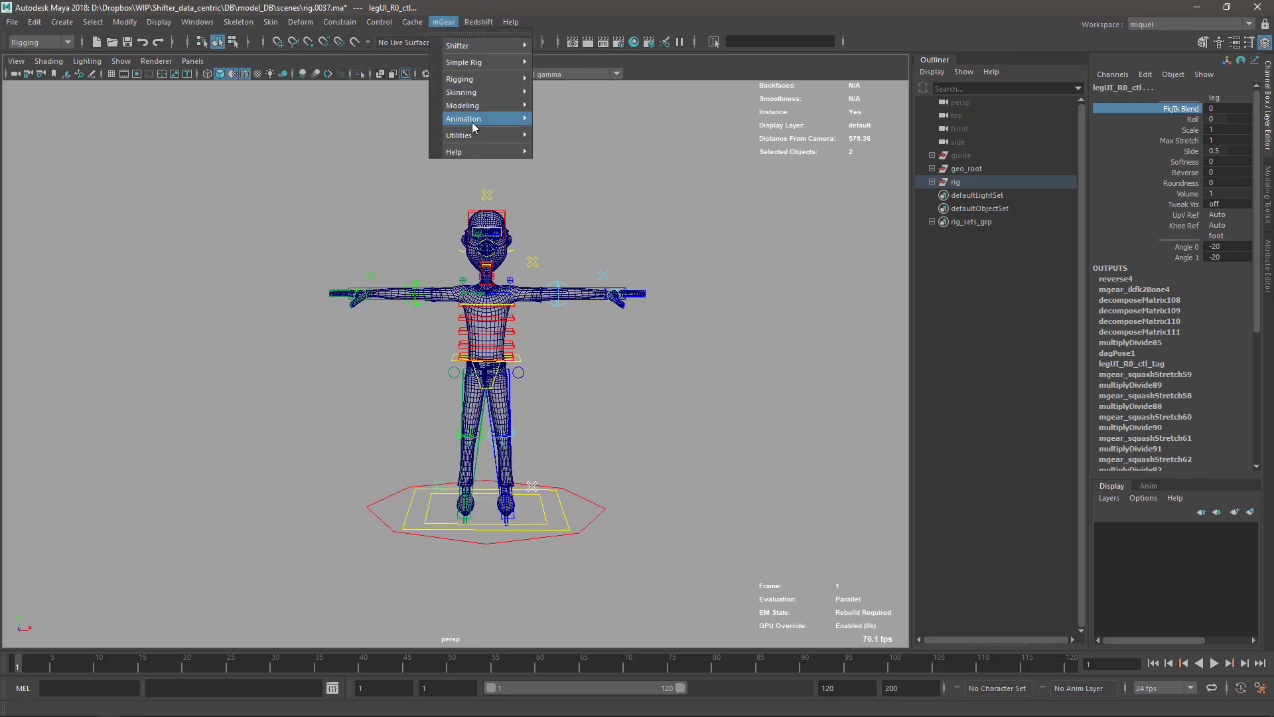
click(464, 118)
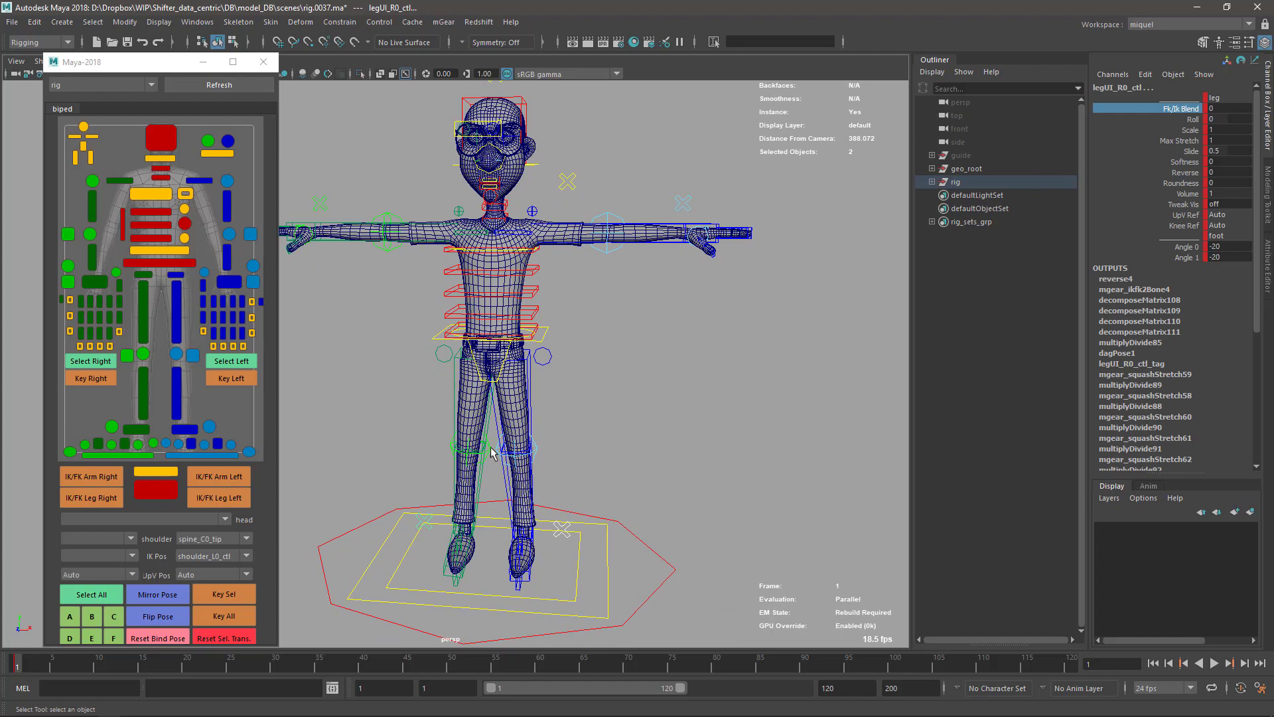
click(1214, 662)
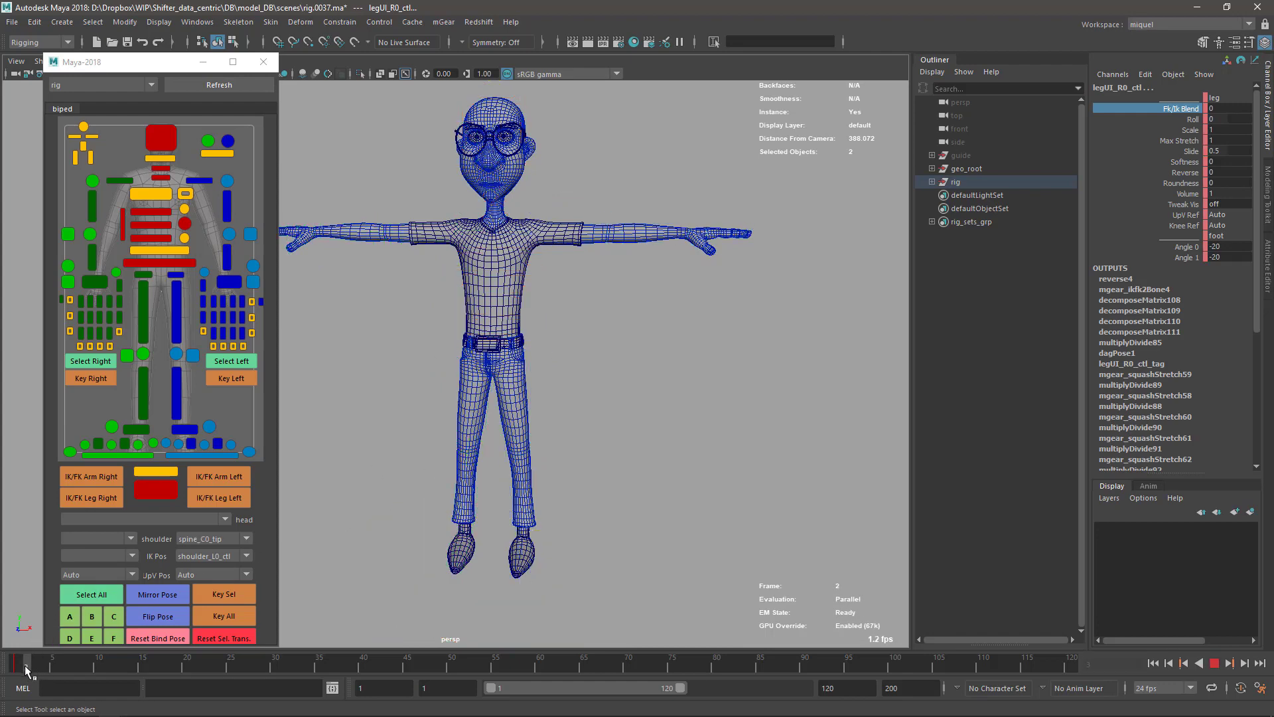
click(90, 595)
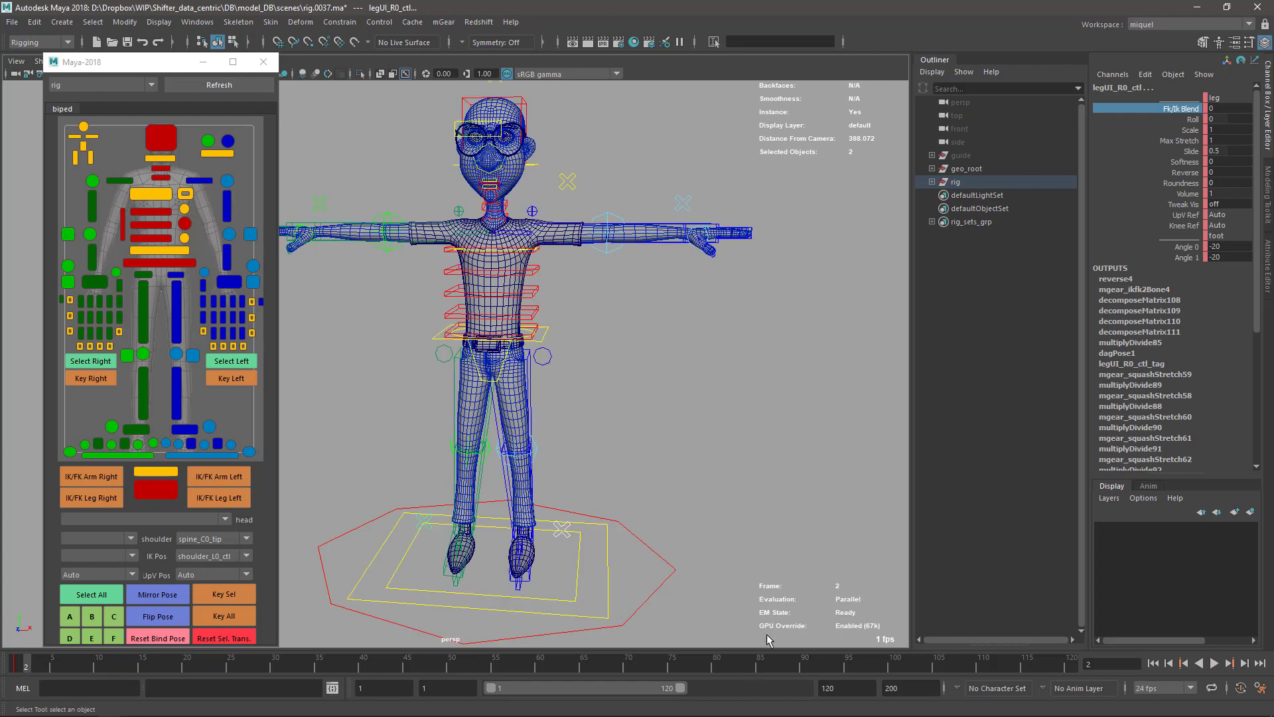
mouse_move(1223, 705)
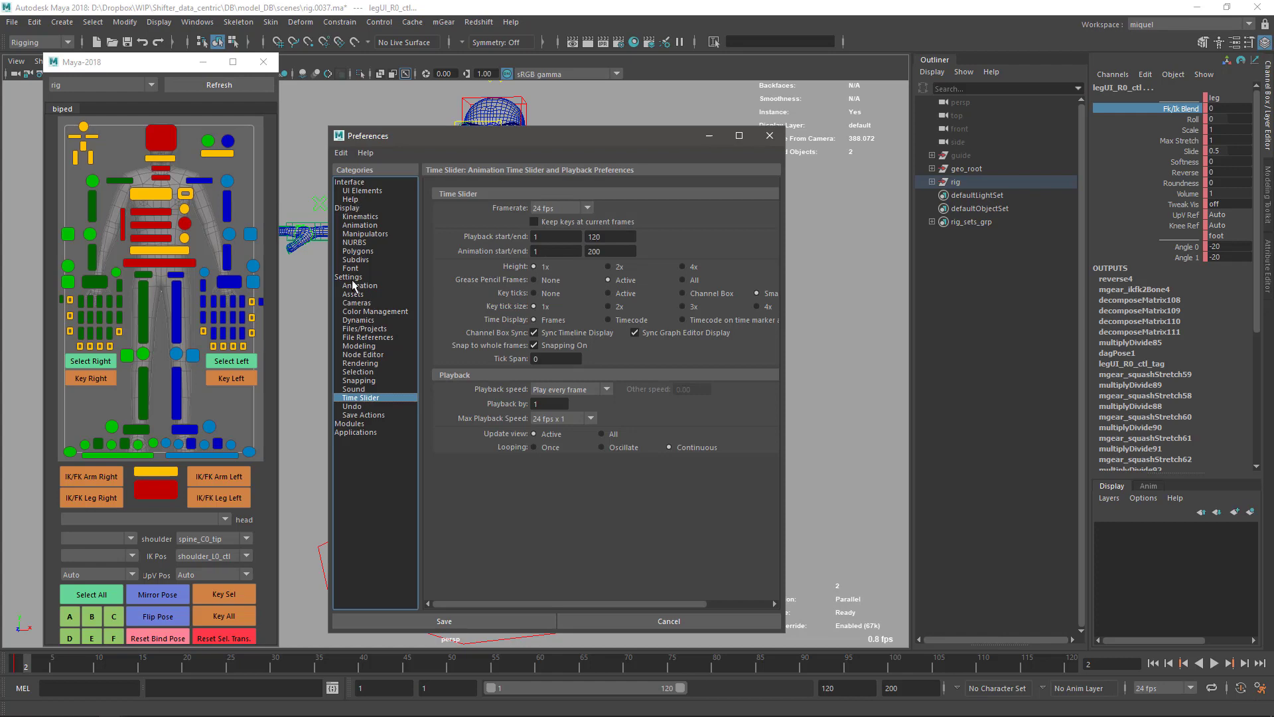
In Preferences > Animation, disable GPU Override for parallel evaluation
click(360, 286)
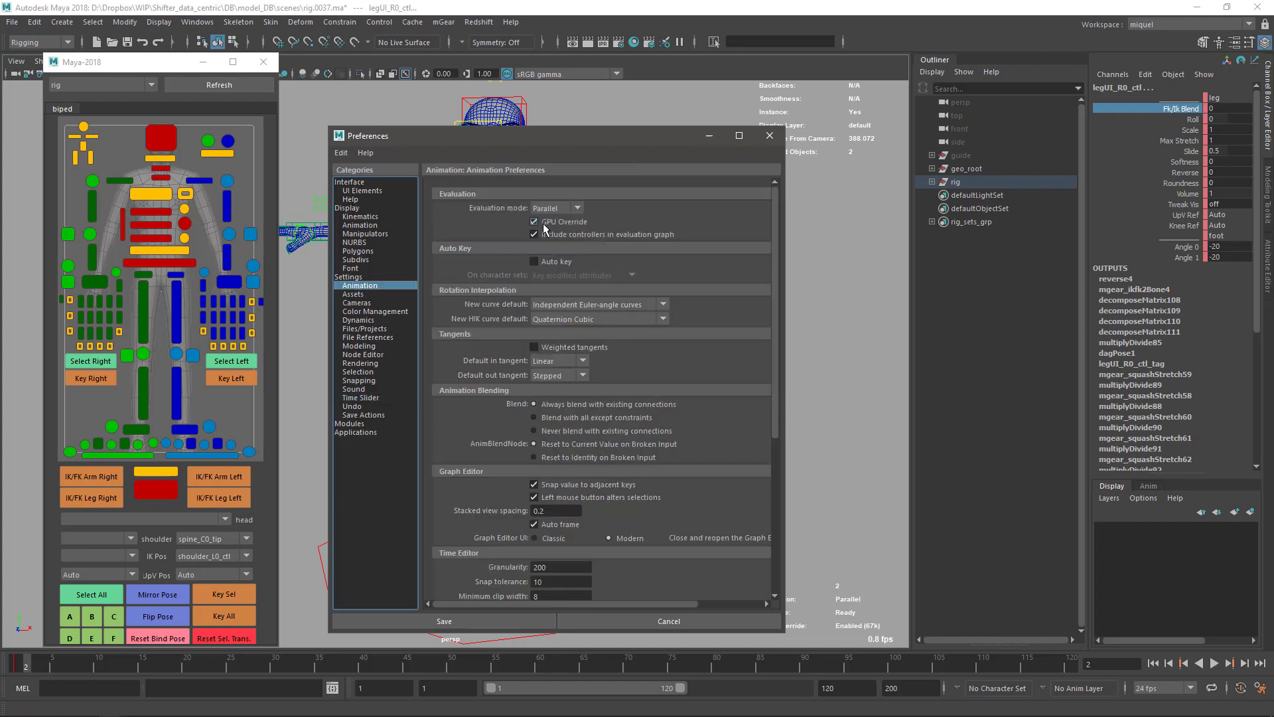
drag(528, 135, 911, 88)
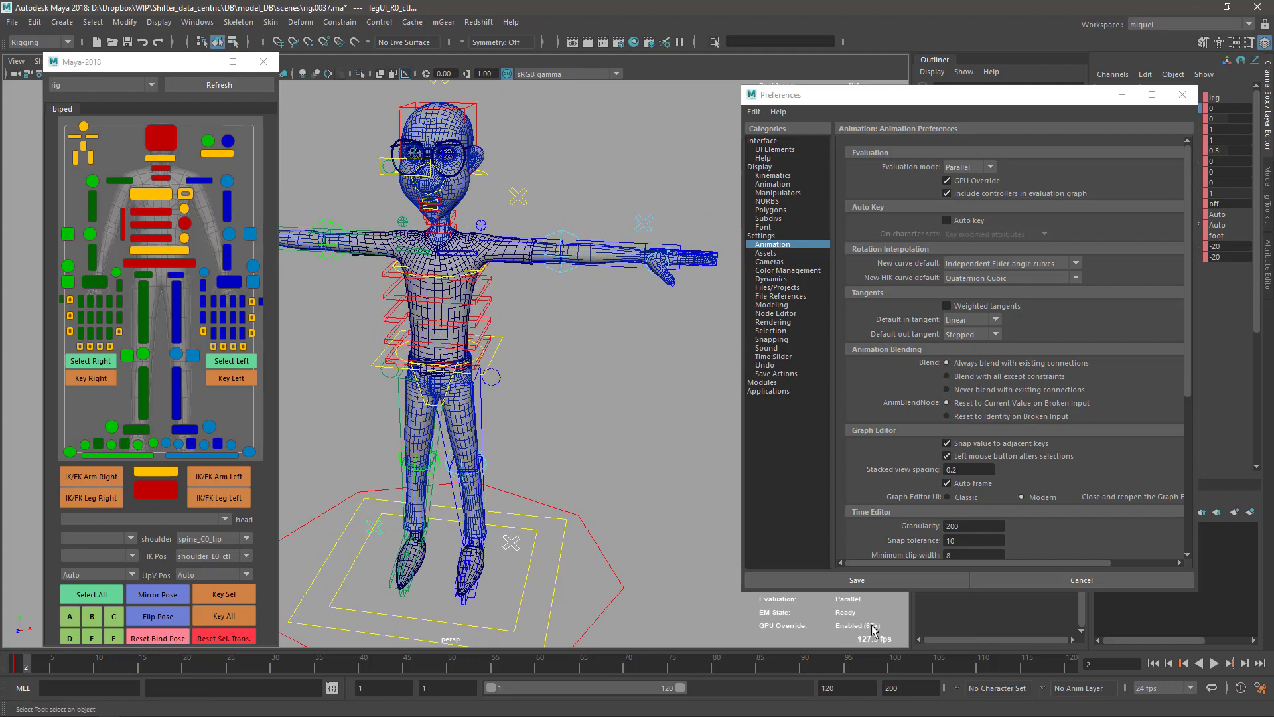
click(947, 181)
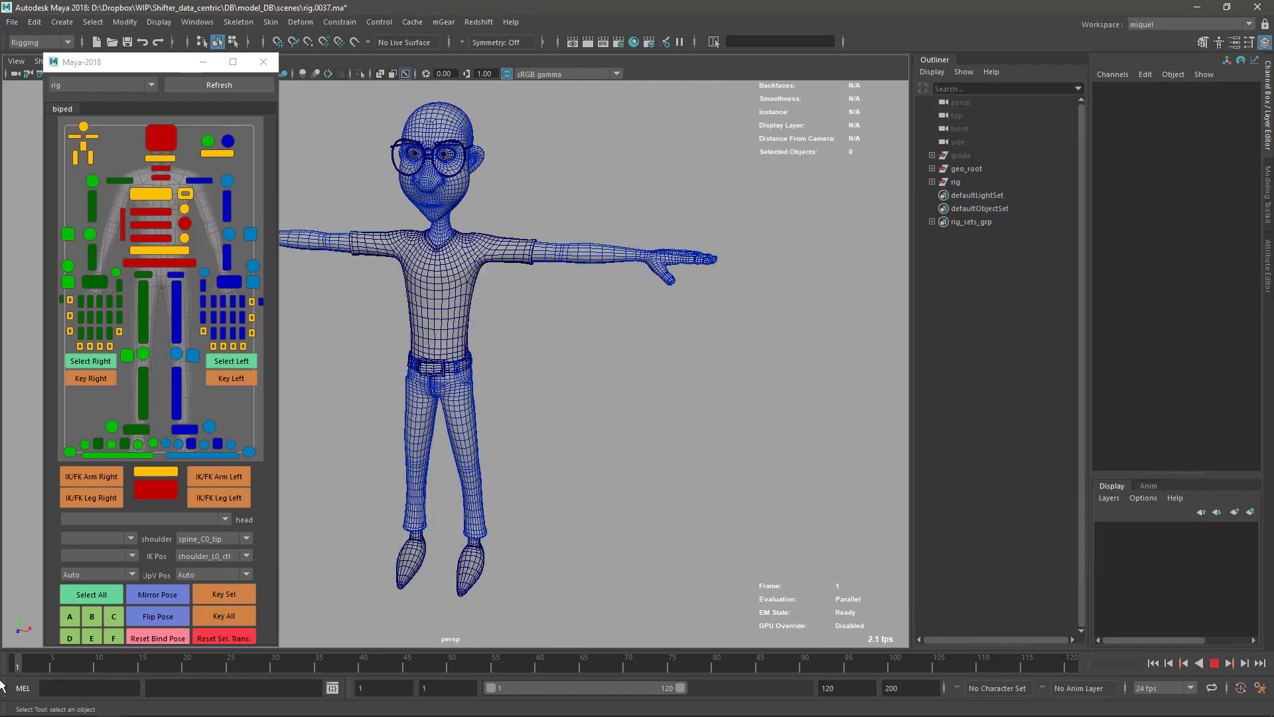
Test leg_L0_fk0_ctl rotation, then unhide the guide group from the Outliner
click(90, 595)
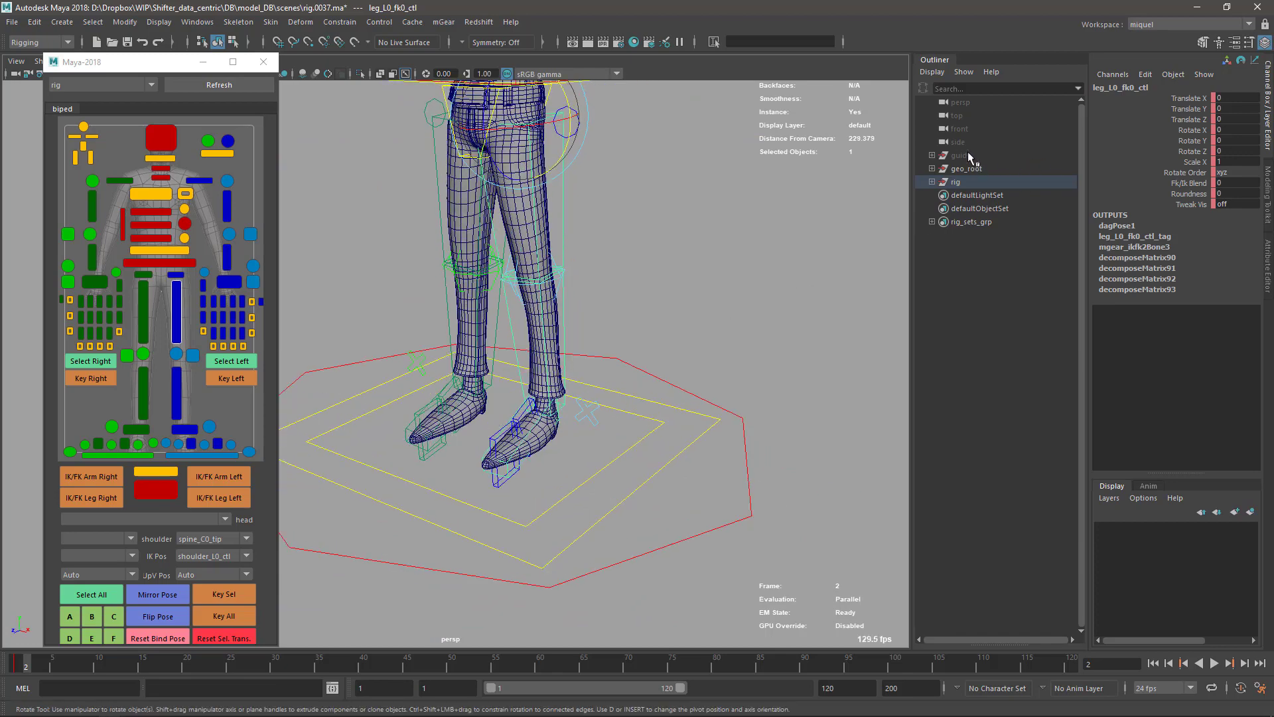
click(960, 156)
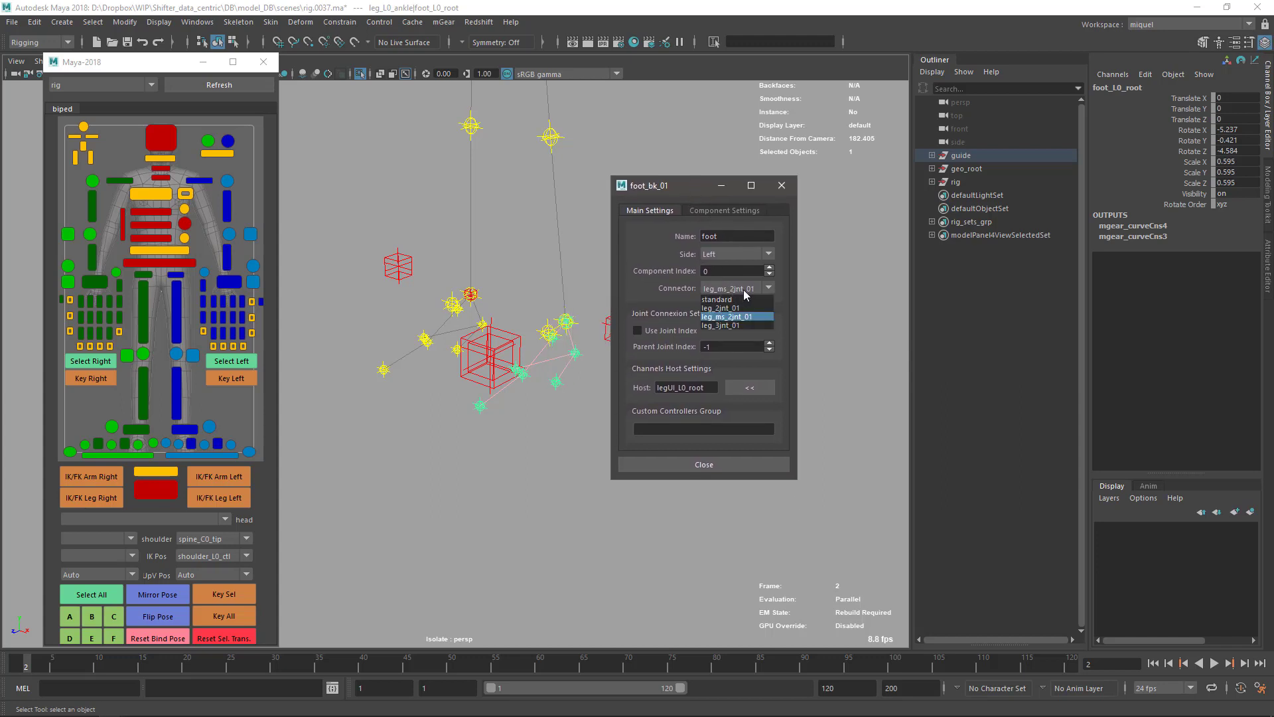
mouse_move(716, 299)
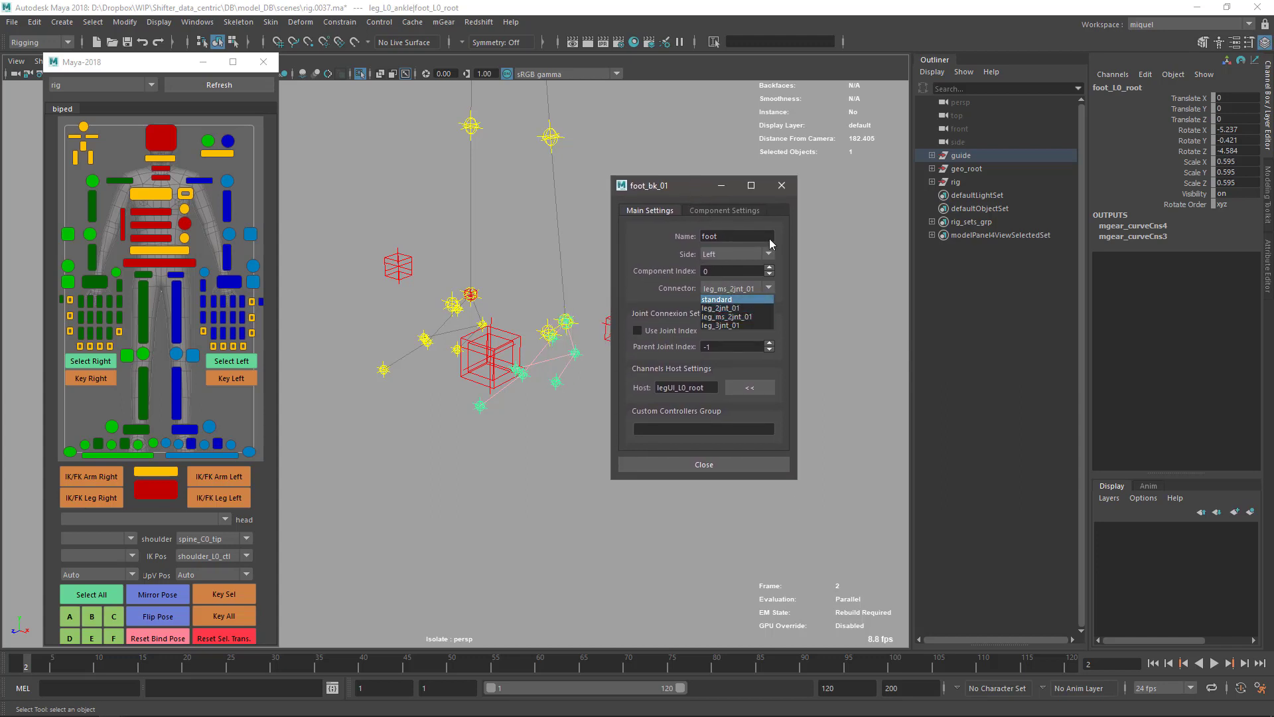
mouse_move(685, 191)
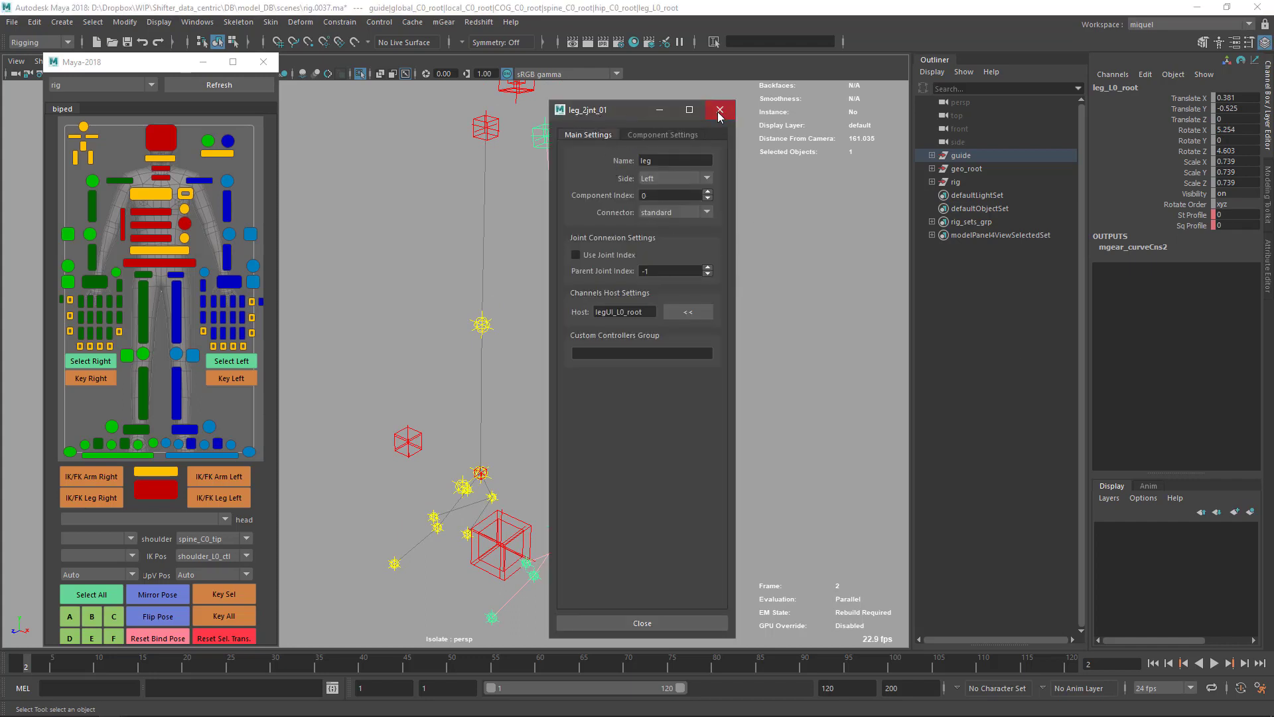
Switch the Connector to leg_2jnt_01 on both the left and right foot_bk_01 components
click(718, 110)
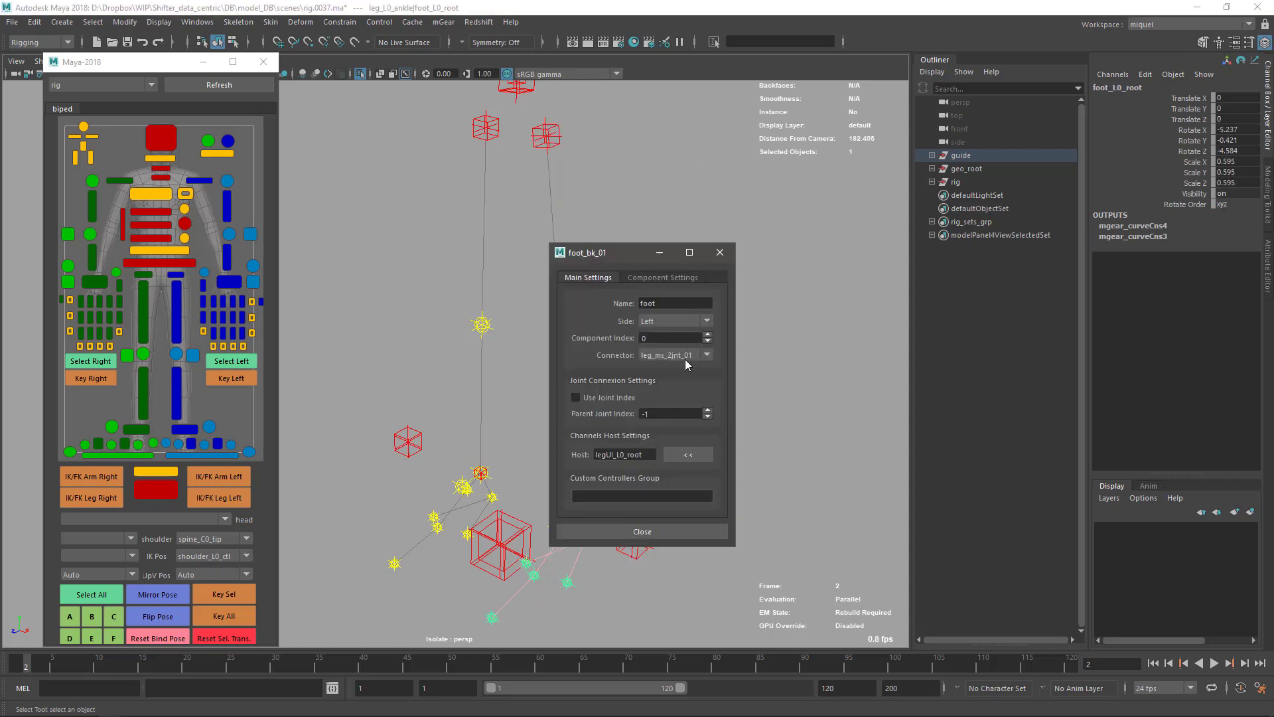
click(704, 354)
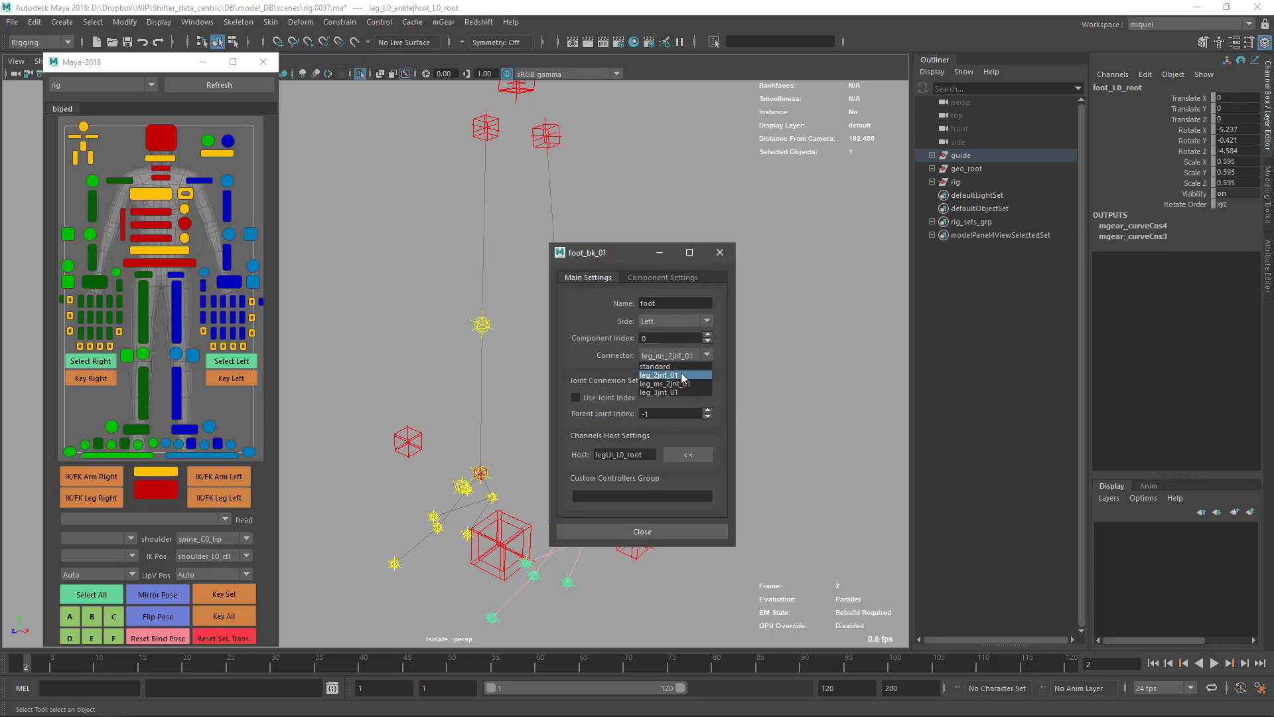
click(660, 375)
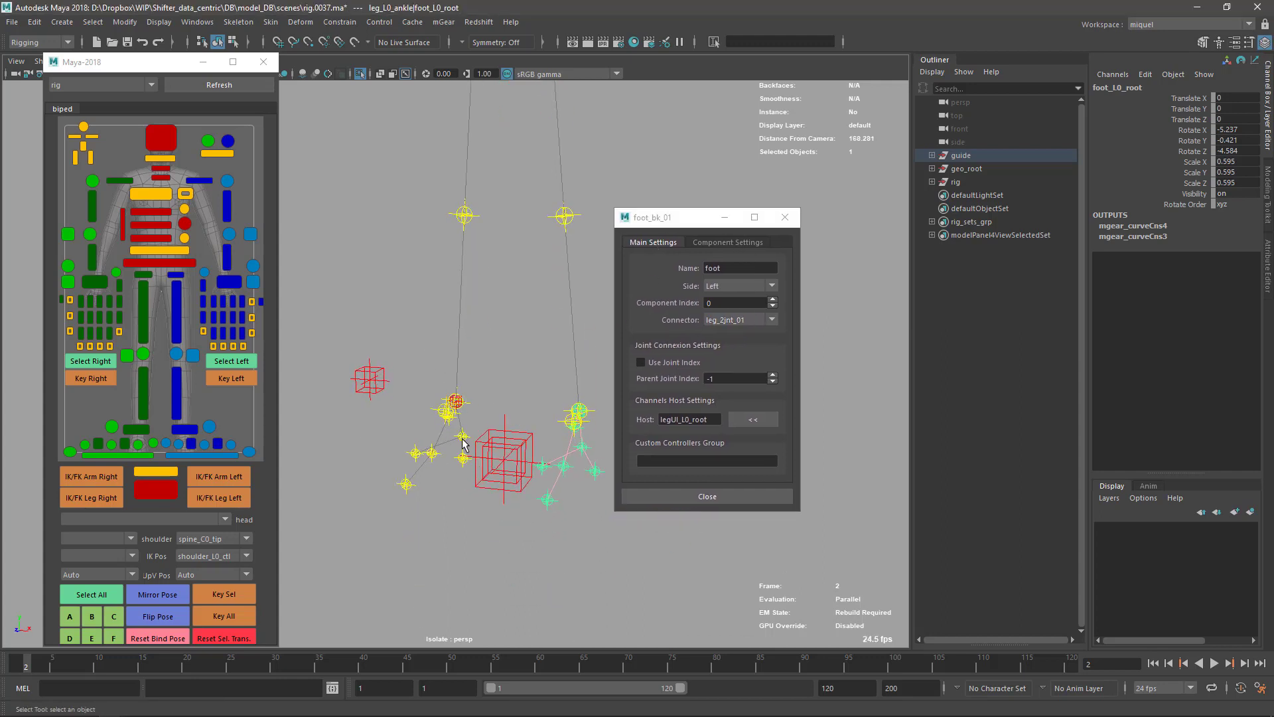
click(577, 410)
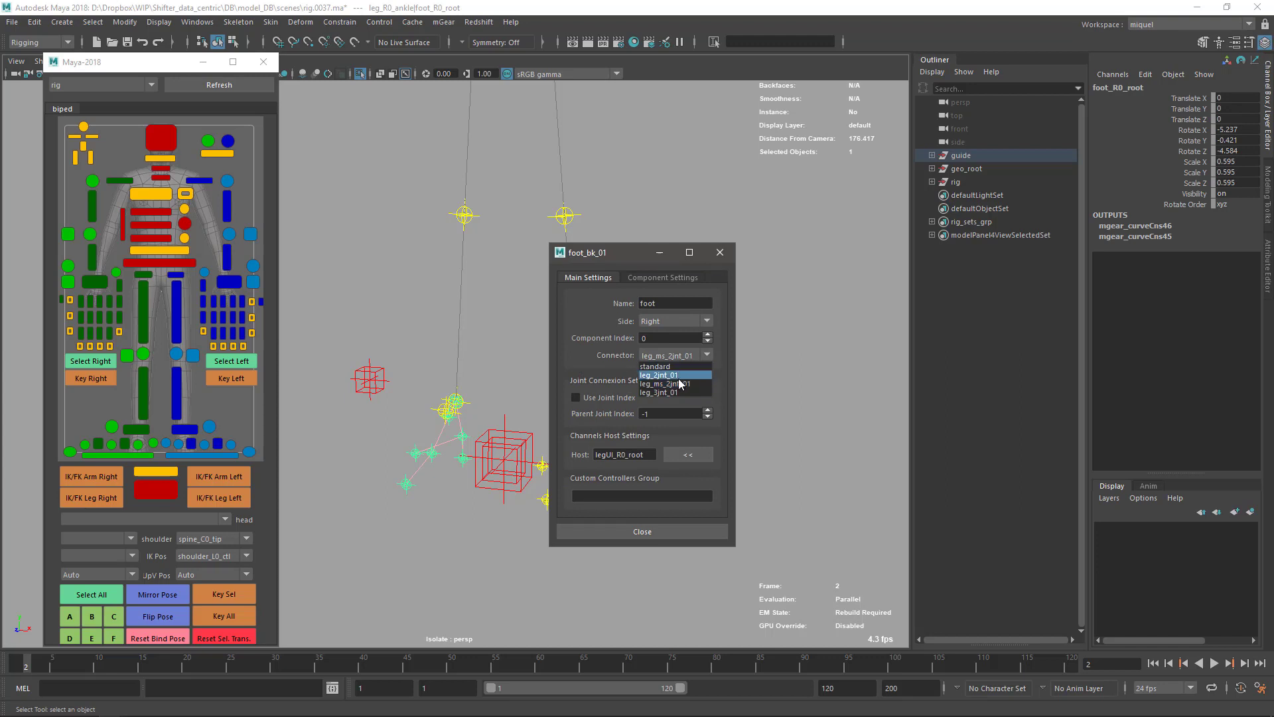
click(663, 384)
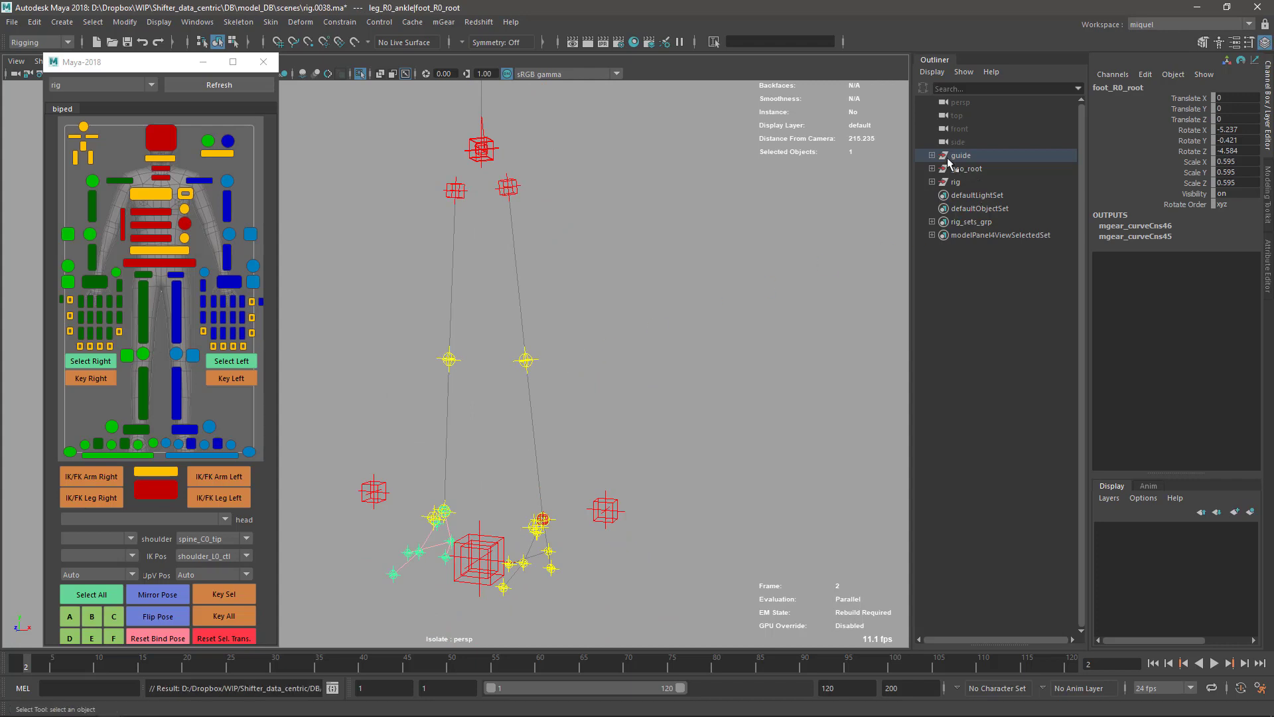
Review the guide root's import_geo pre-step and blended-joints/skinPack post-steps, then close
double_click(961, 156)
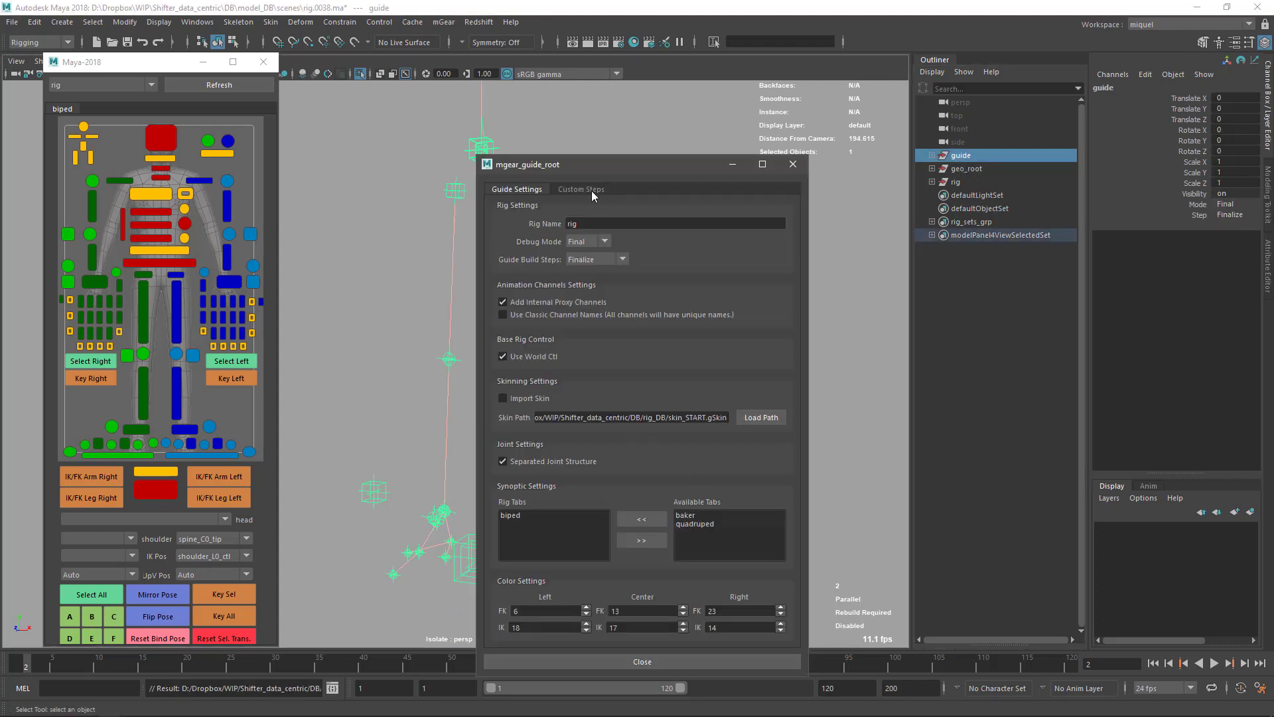
click(582, 189)
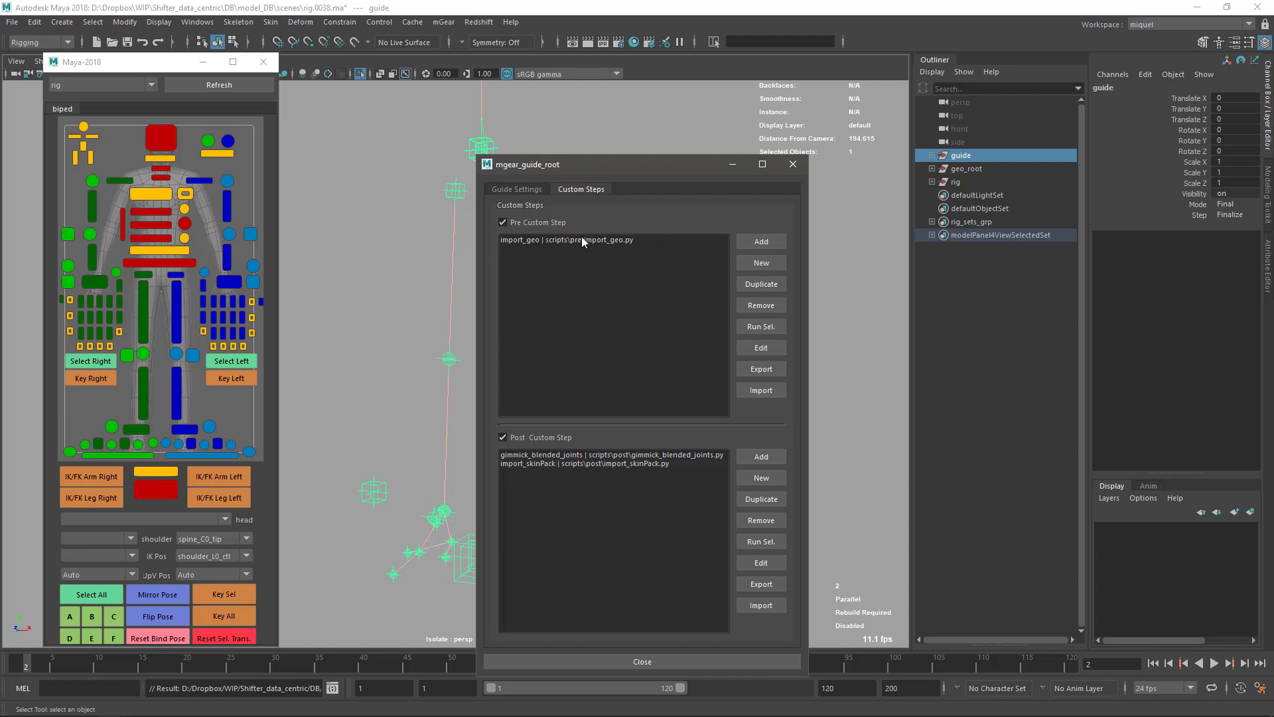
mouse_move(539, 462)
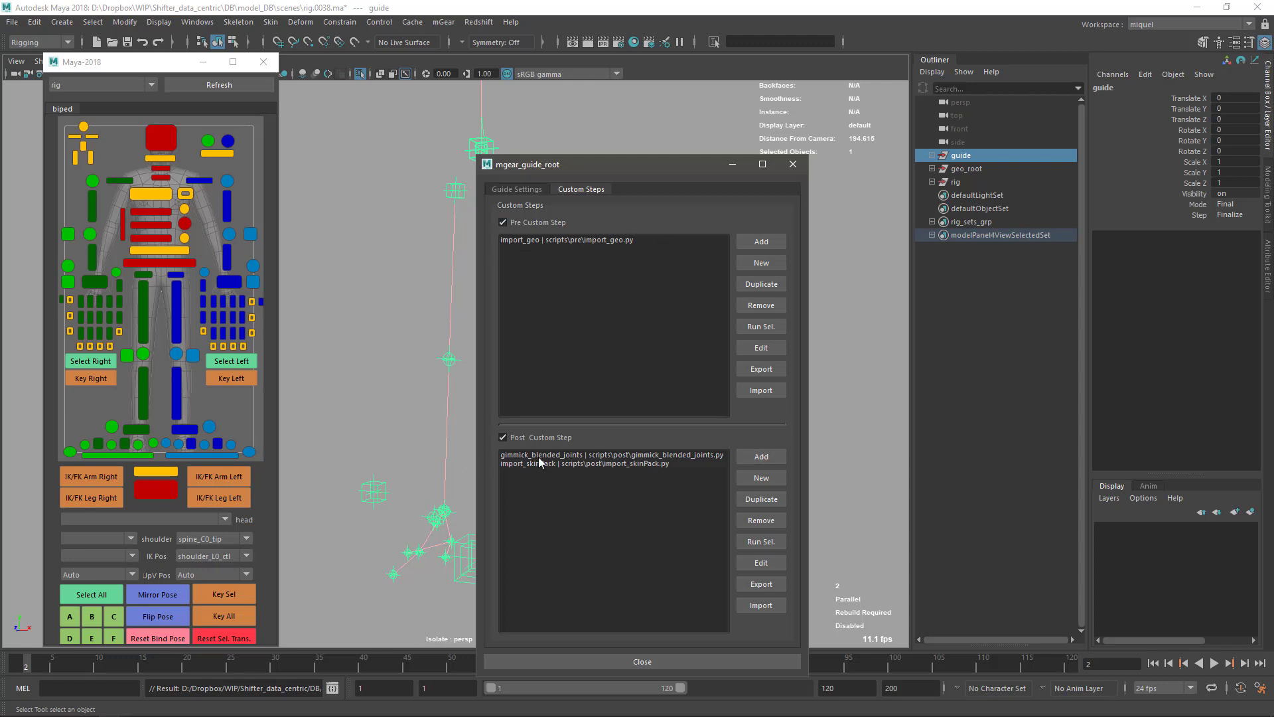
mouse_move(639, 452)
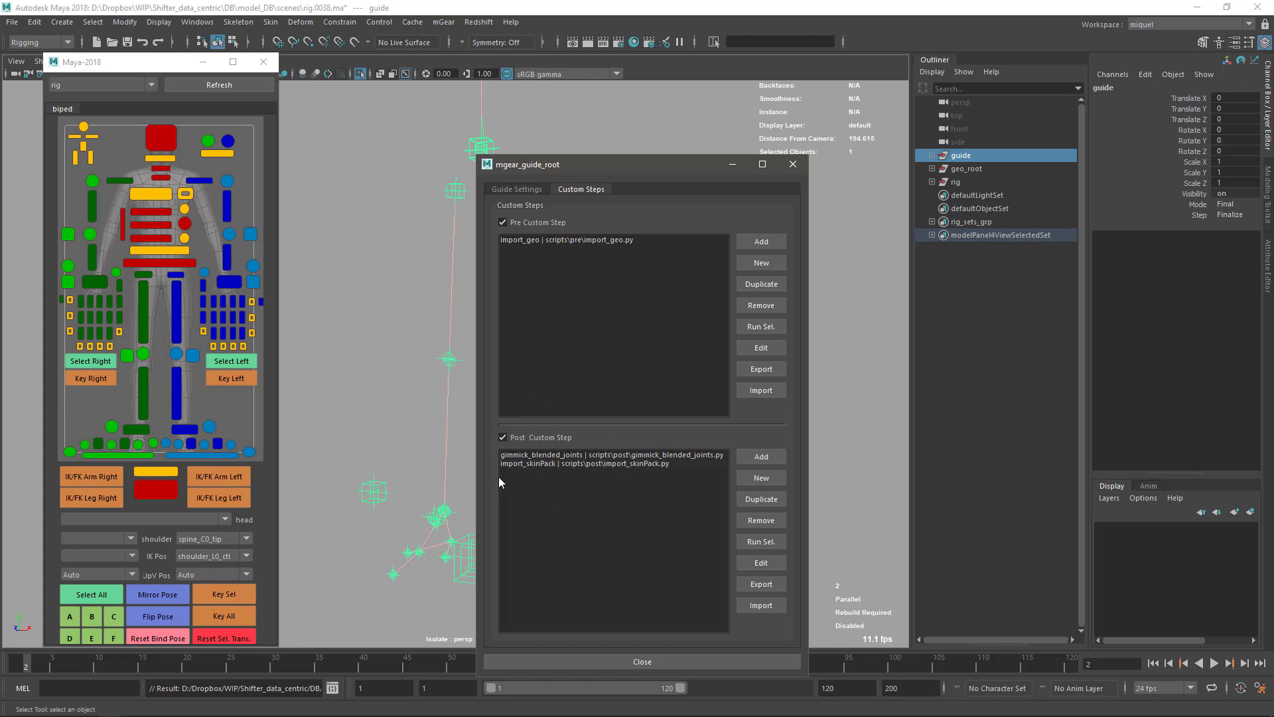
mouse_move(795, 206)
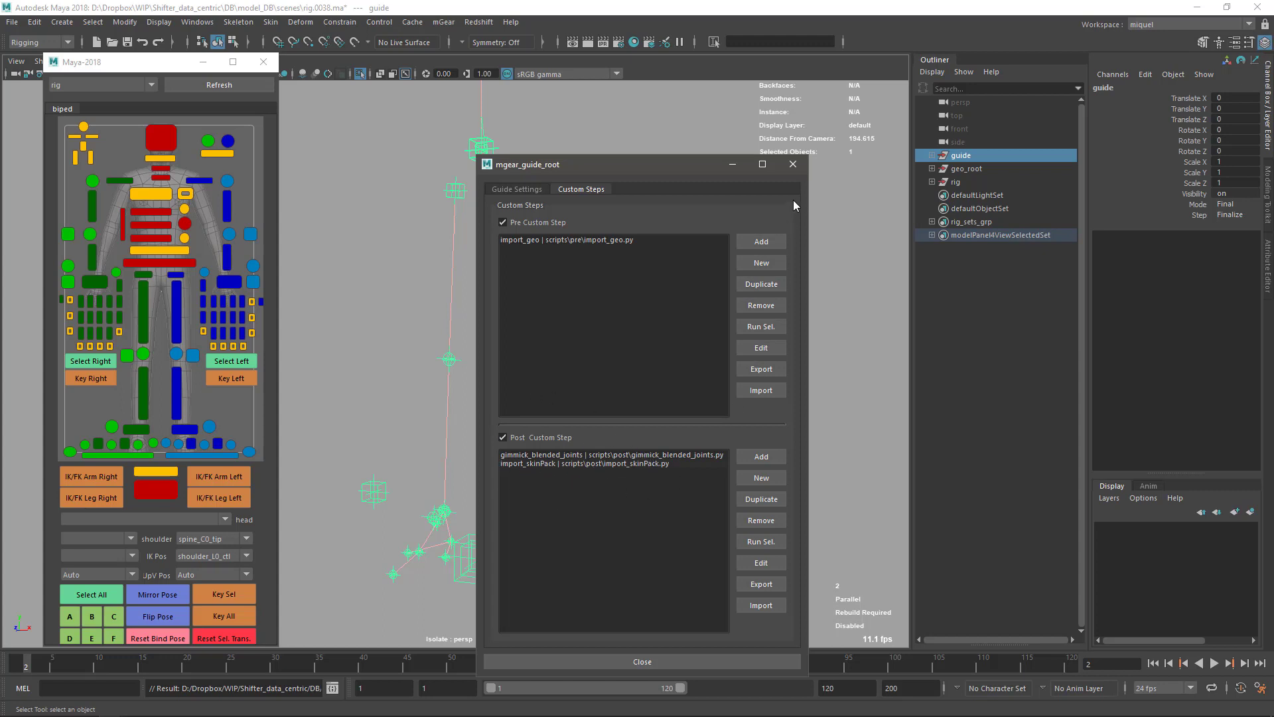
click(641, 661)
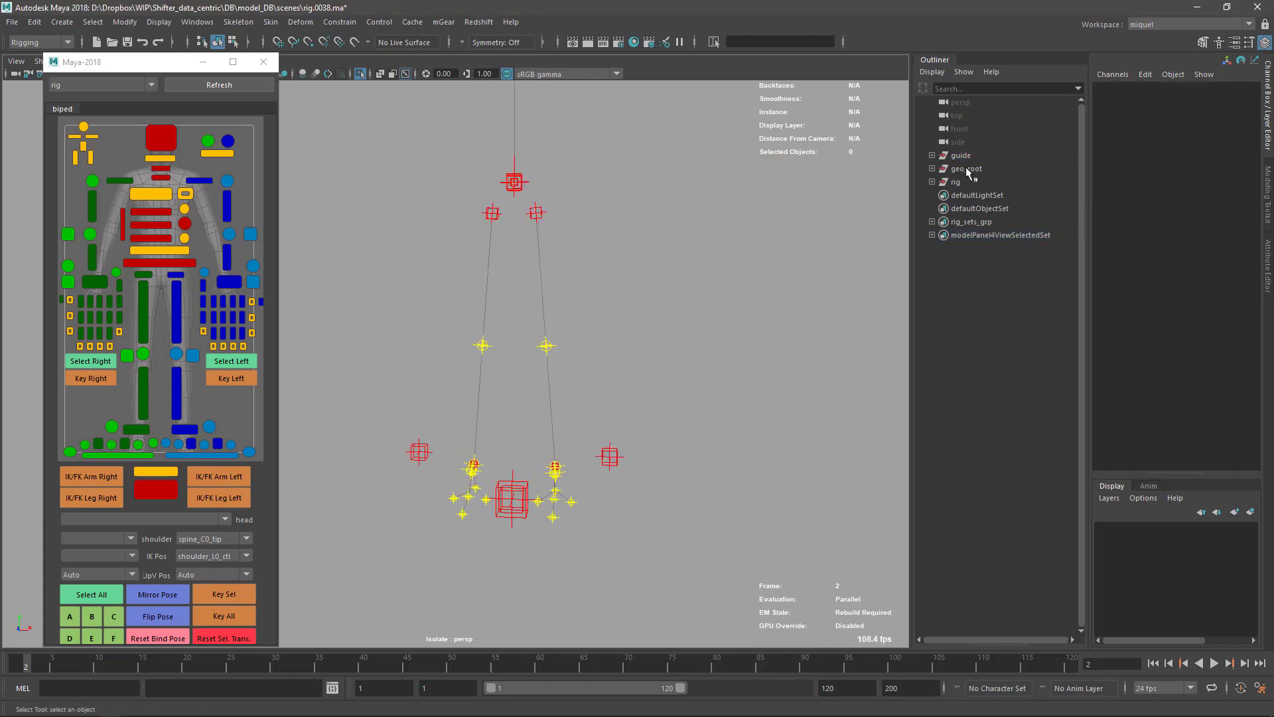
Delete the geo_root and rig groups and increment-save the scene as rig.0039.ma
click(957, 169)
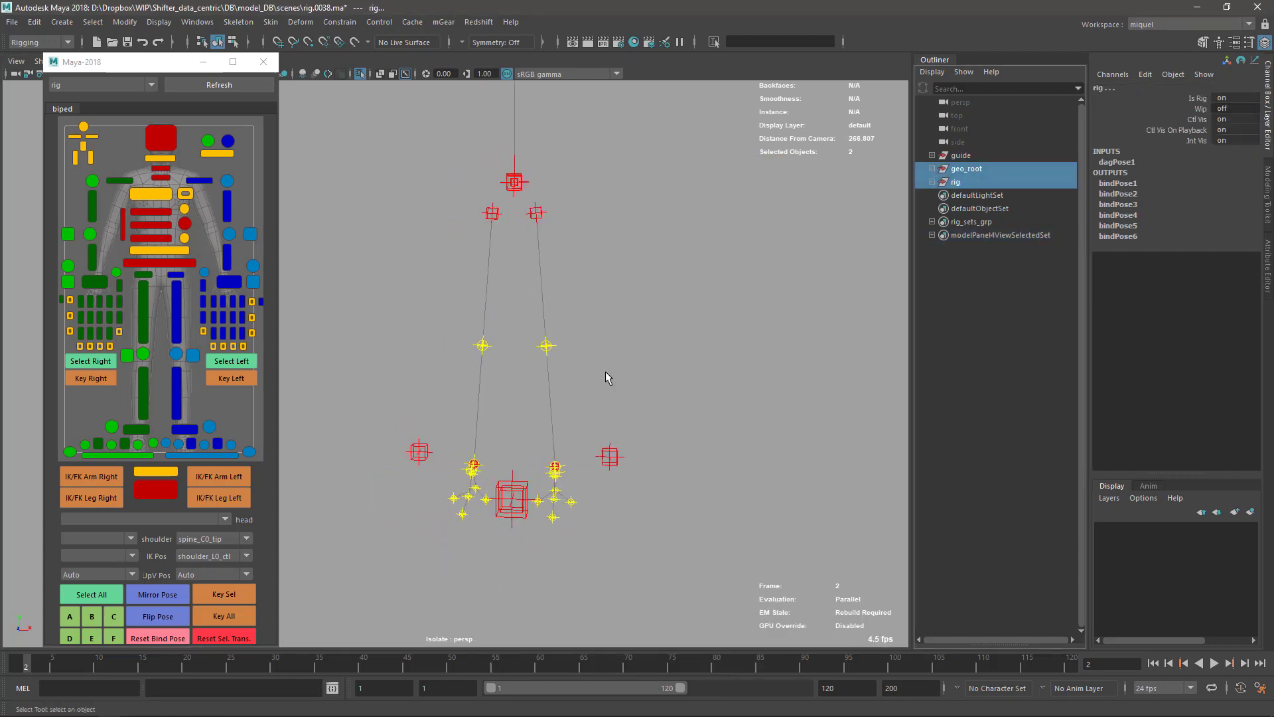
click(263, 62)
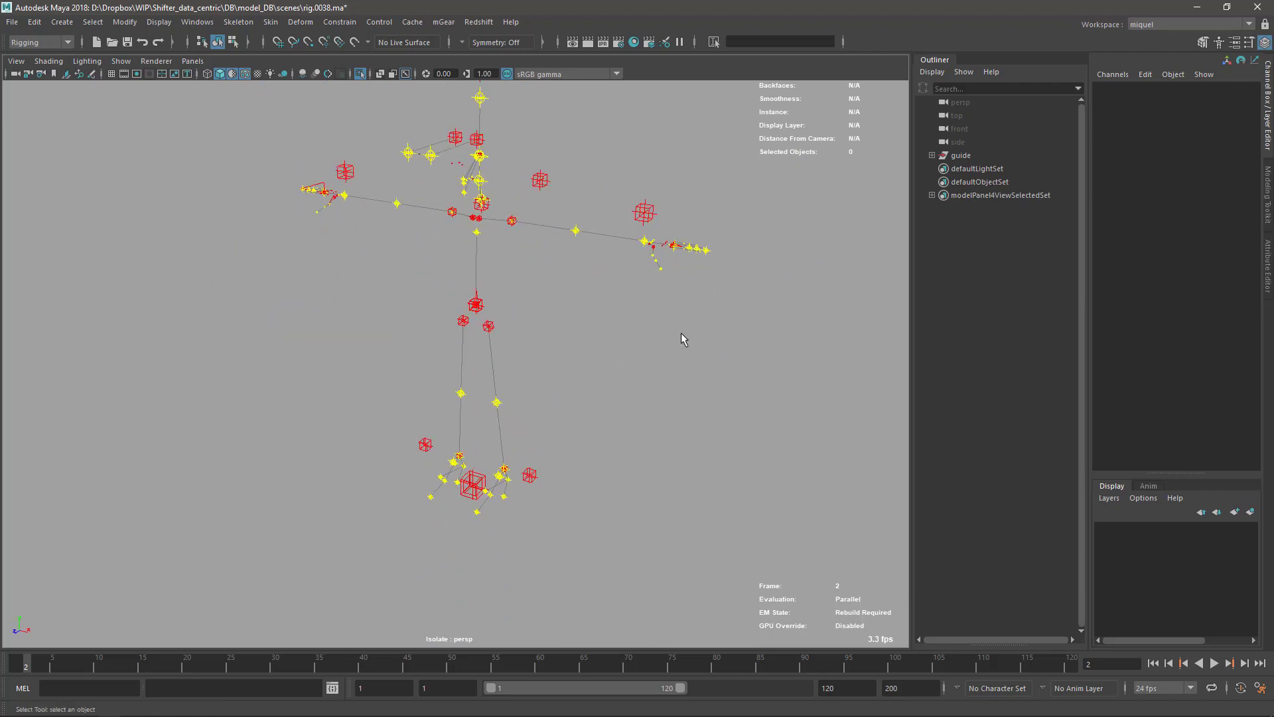
mouse_move(620, 418)
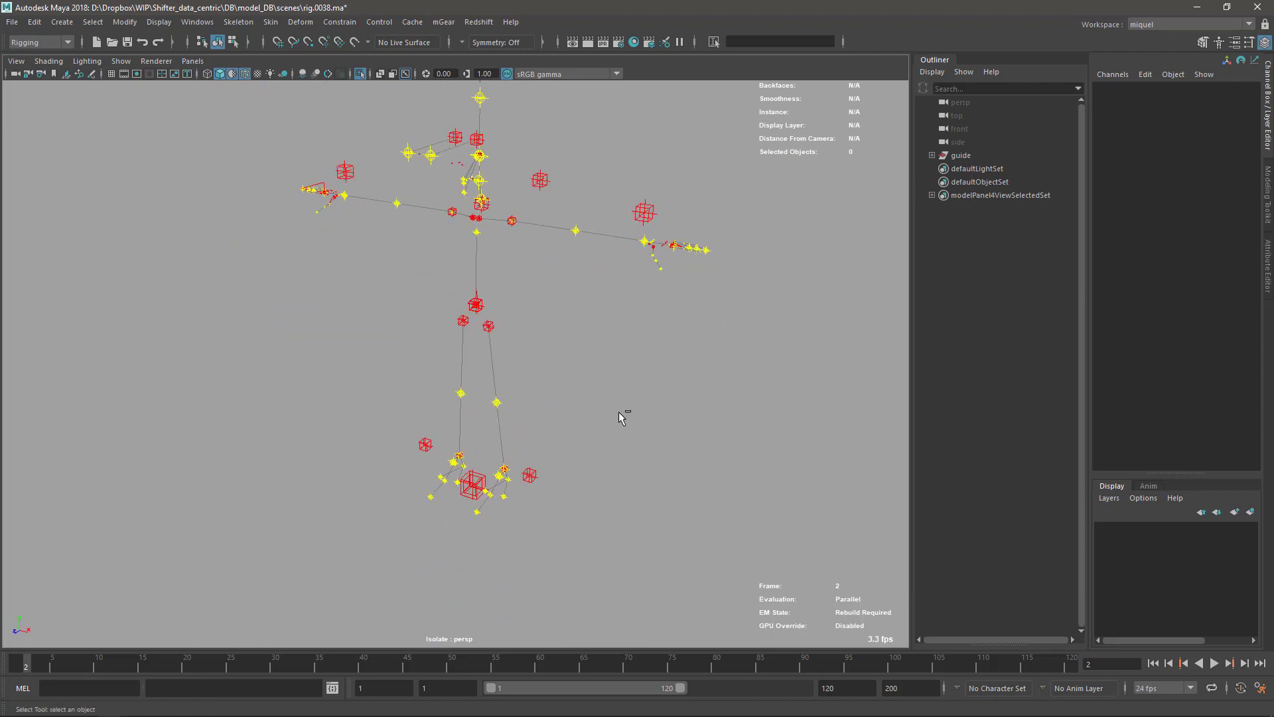
click(961, 155)
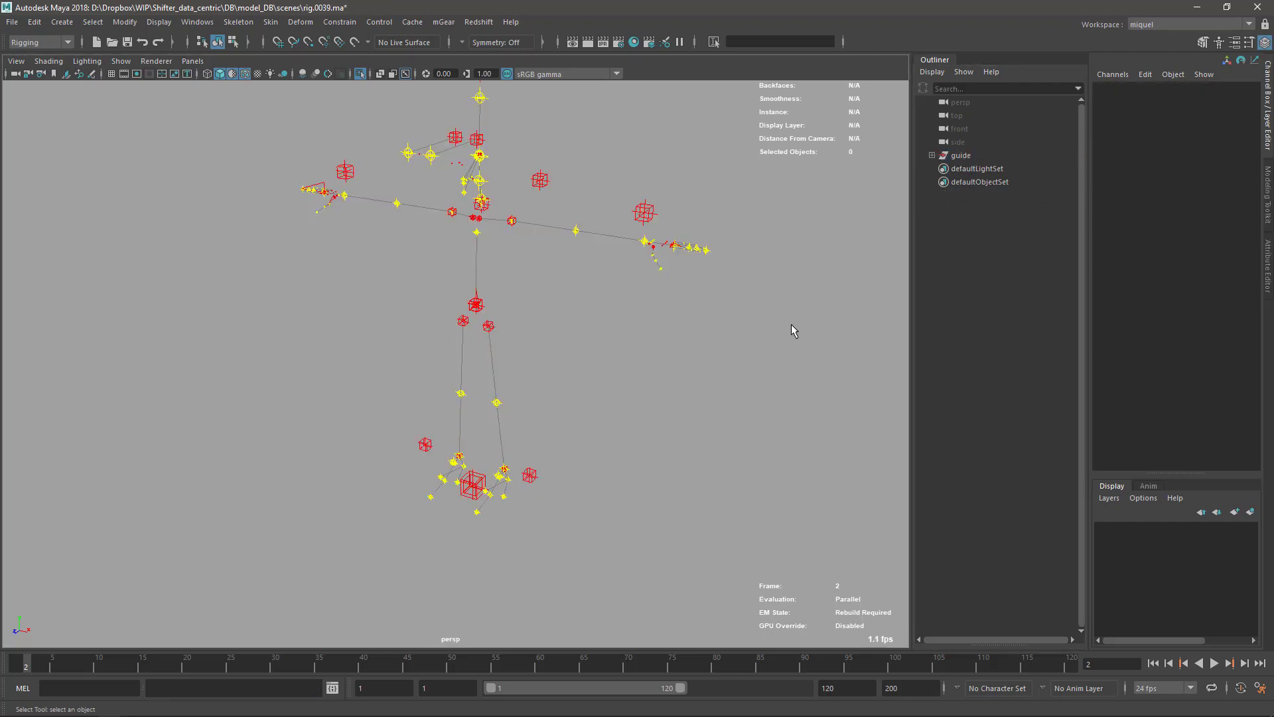
Run Shifter Build from Selection on the guide and close the finished build log
click(962, 155)
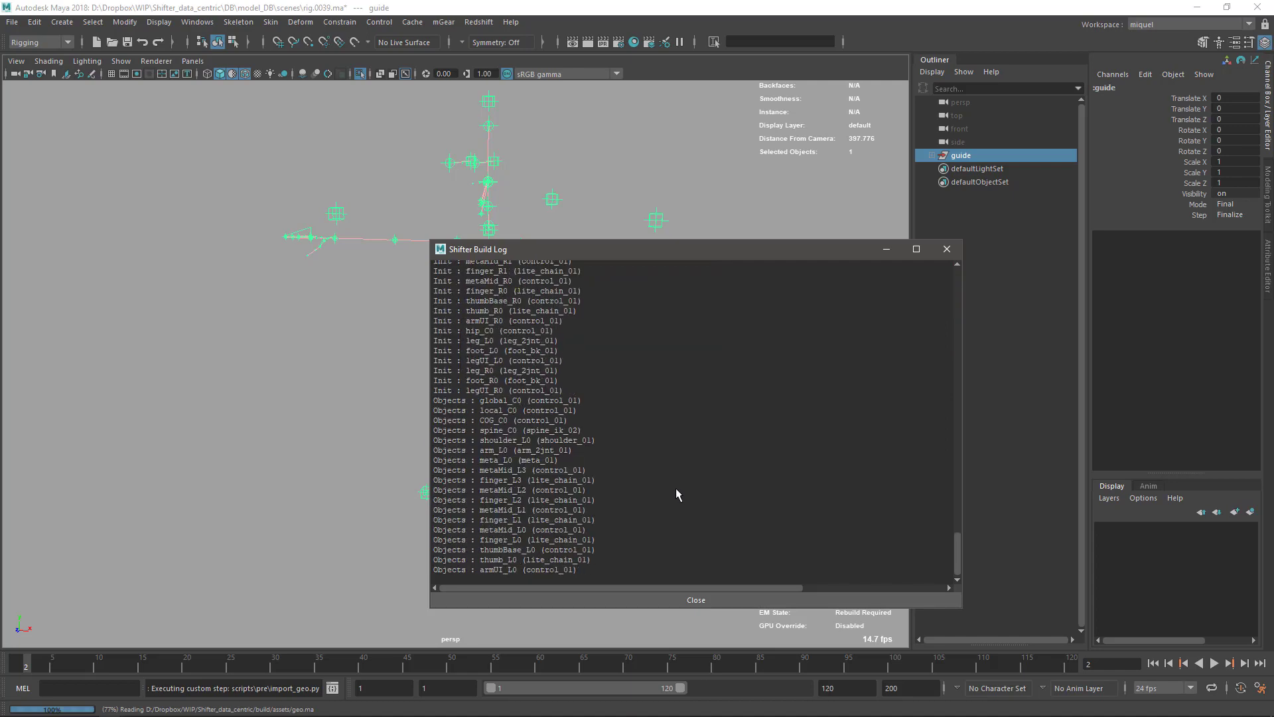
scroll(down, 3)
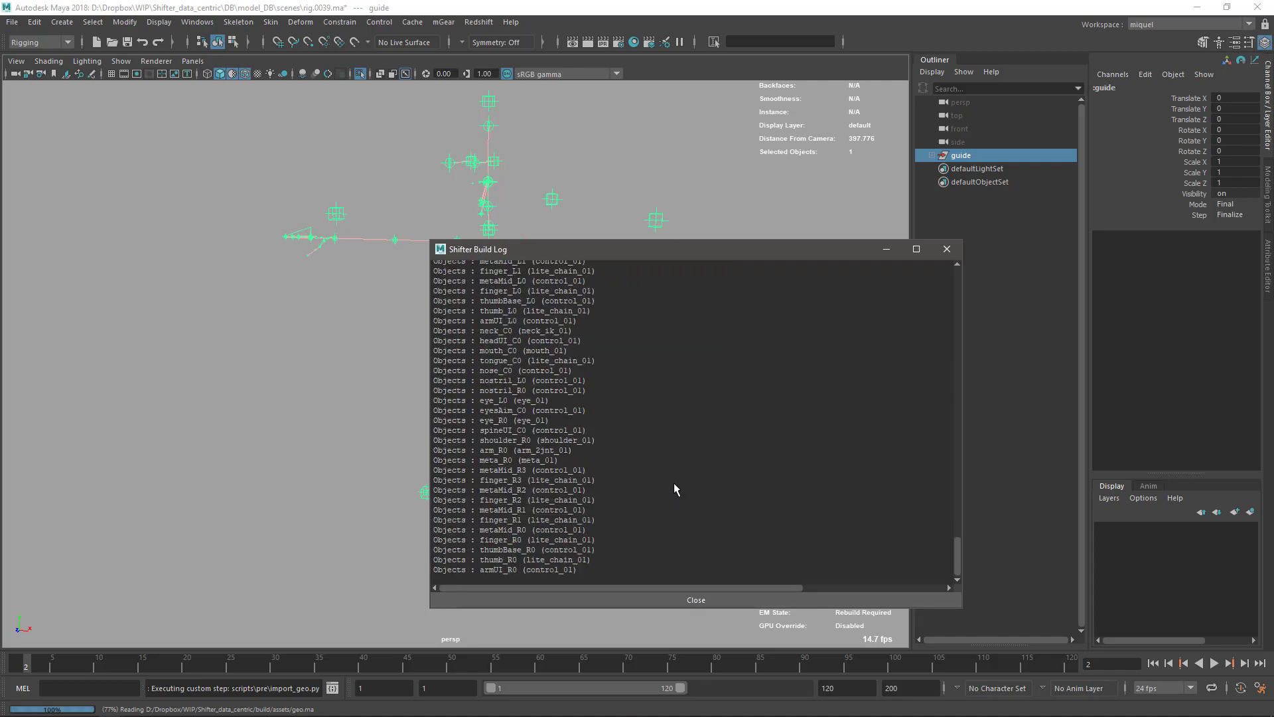
scroll(down, 3)
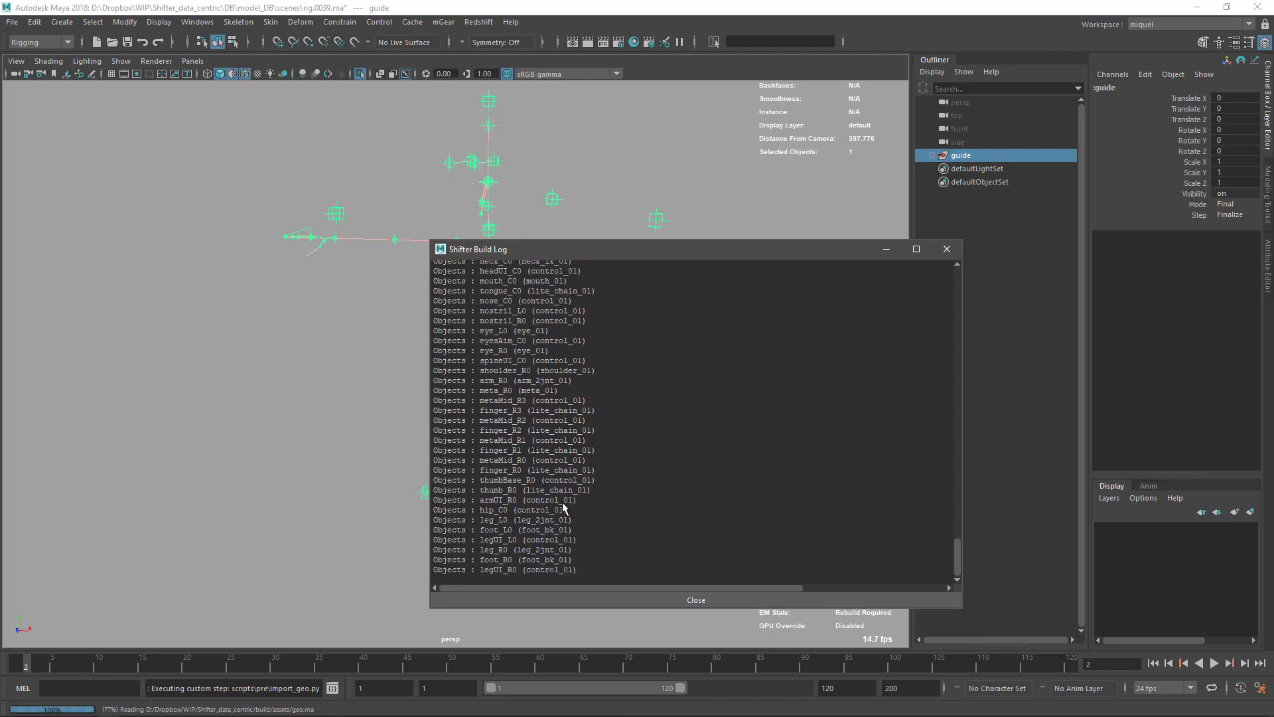
scroll(down, 3)
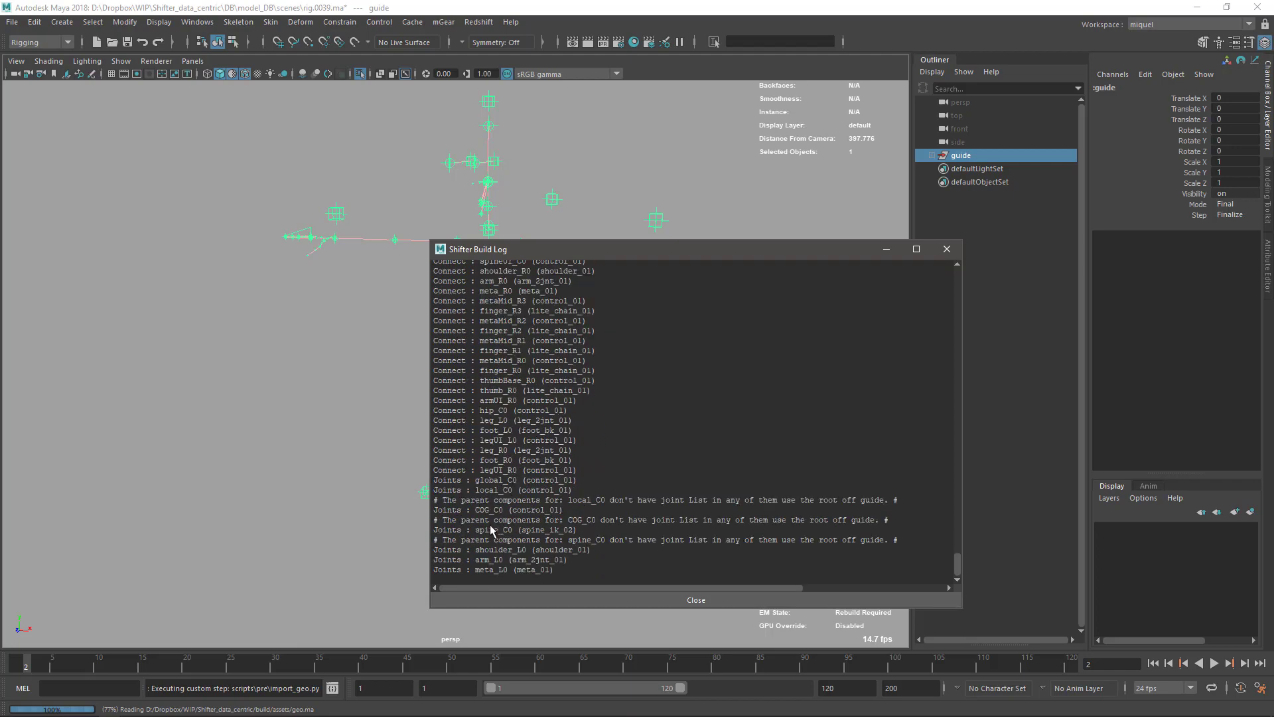
scroll(down, 3)
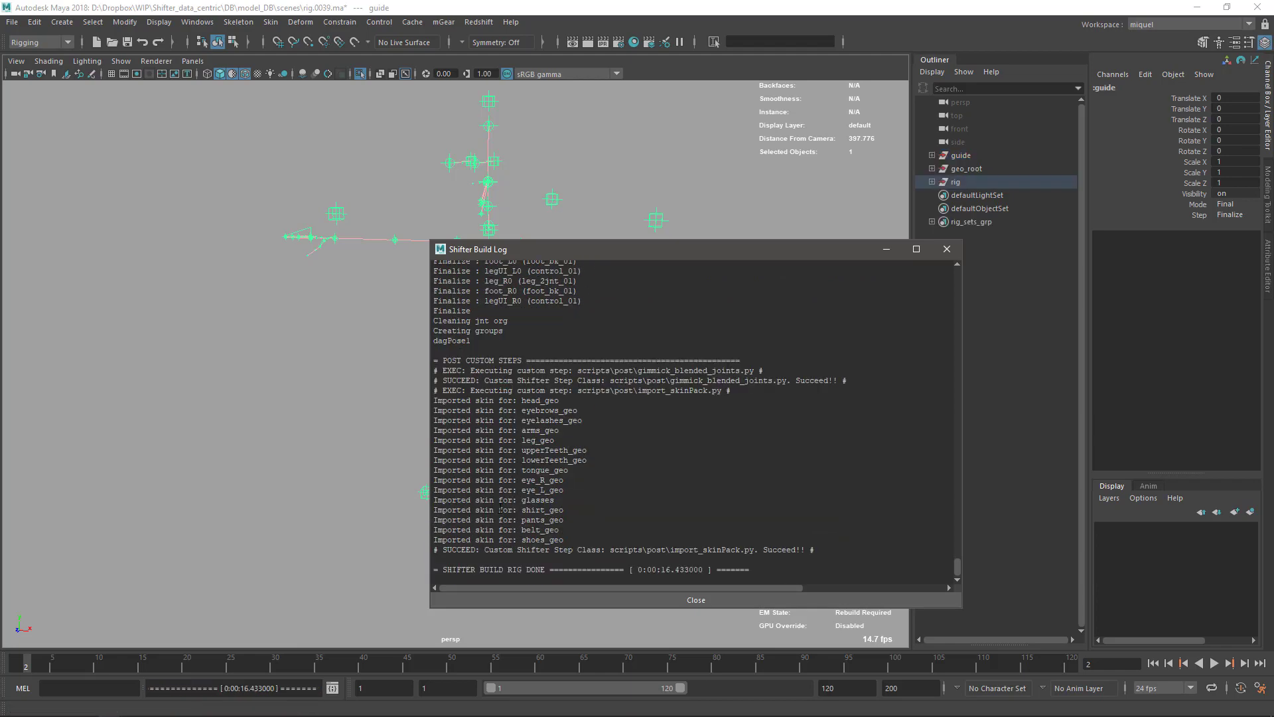
click(695, 600)
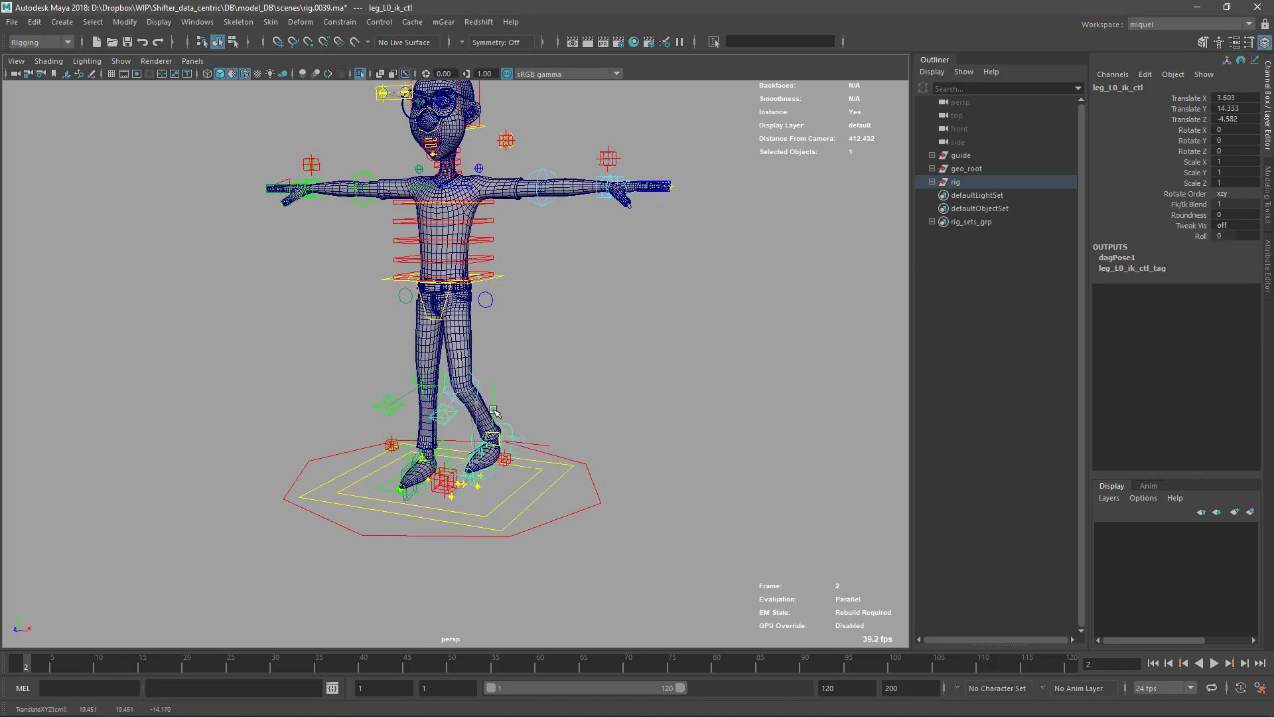
Check legUI_L0_ctl's FK/IK Blend after moving leg_L0_ik_ctl, then reset and deselect
click(961, 154)
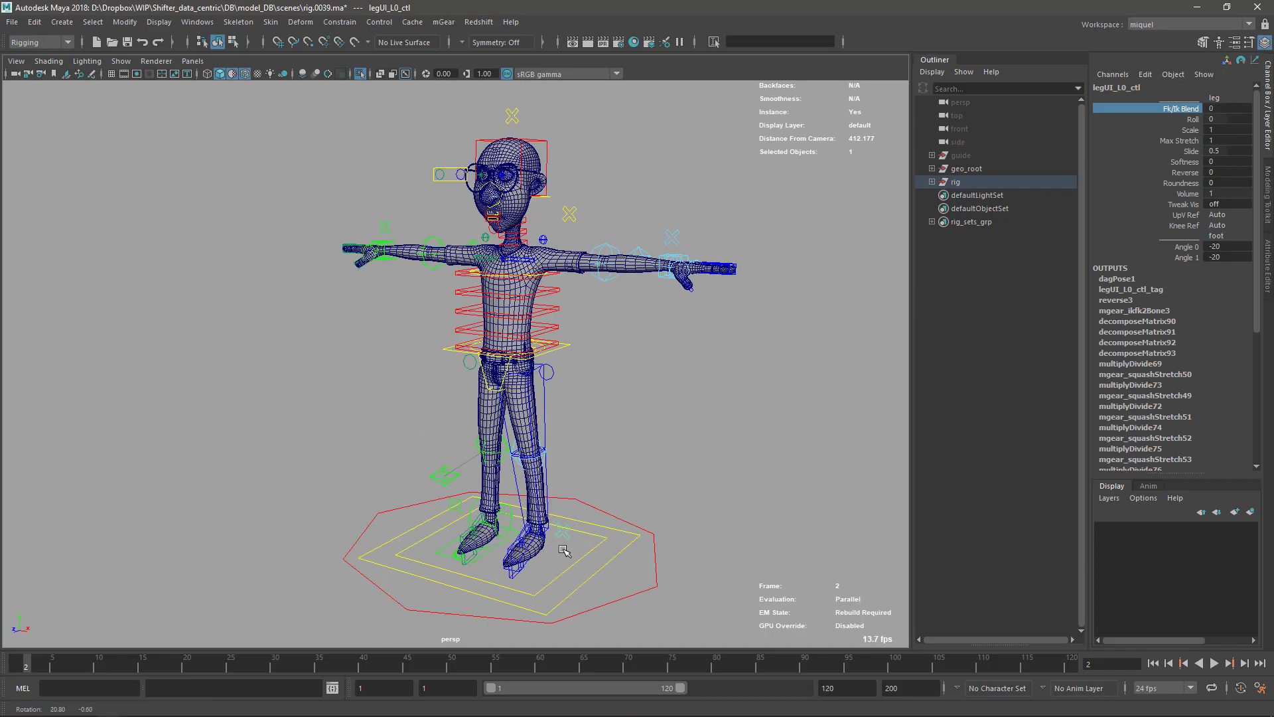
click(515, 421)
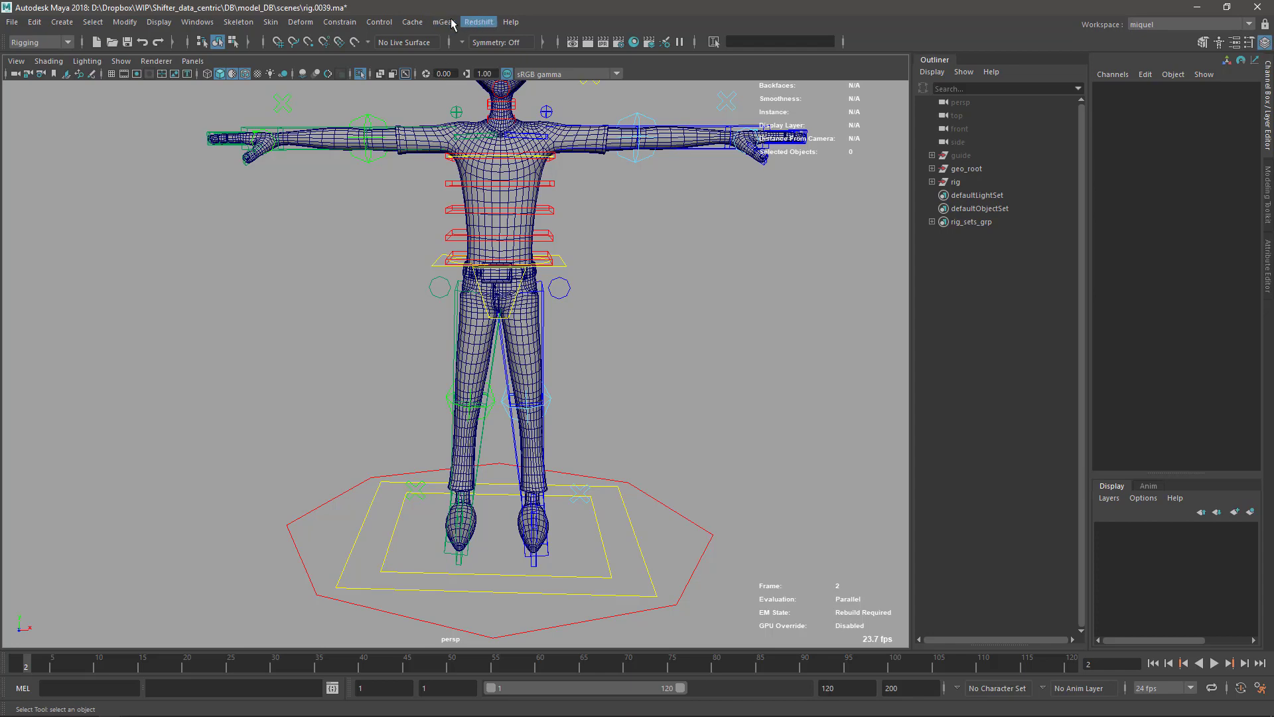
Browse the mGear Animation submenu showing Synoptic and Soft Tweaks
click(442, 23)
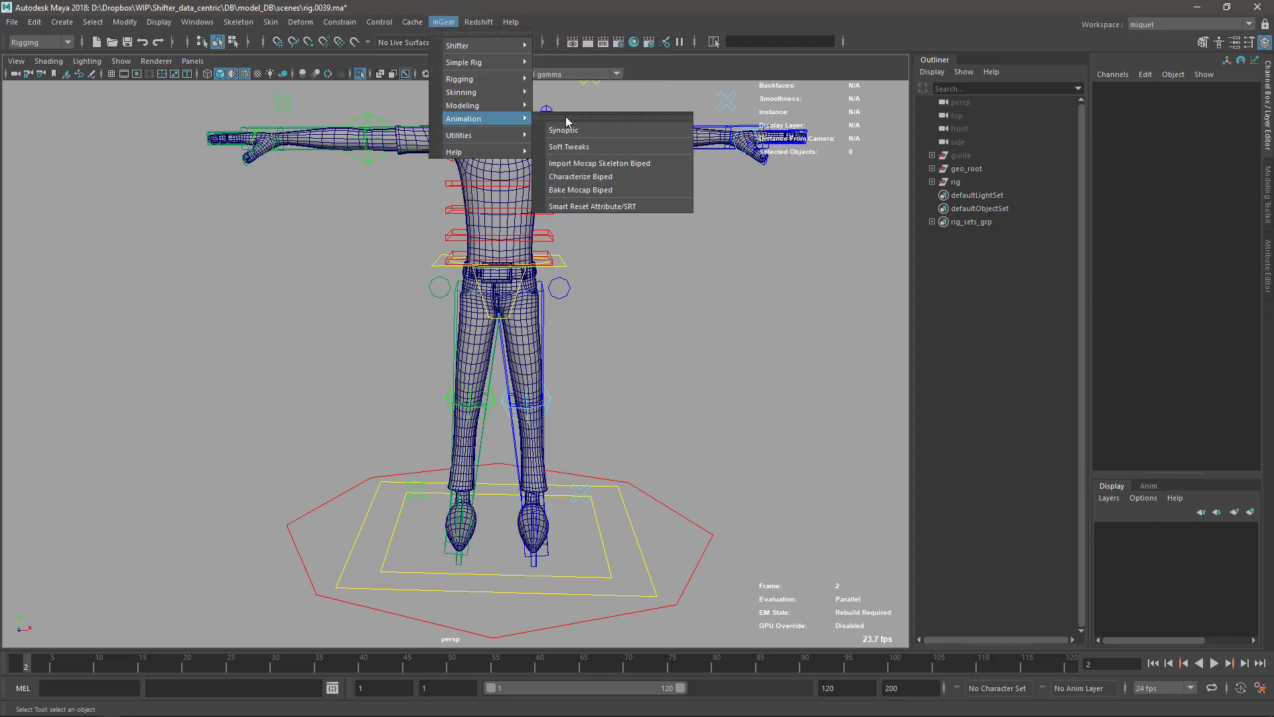
click(563, 131)
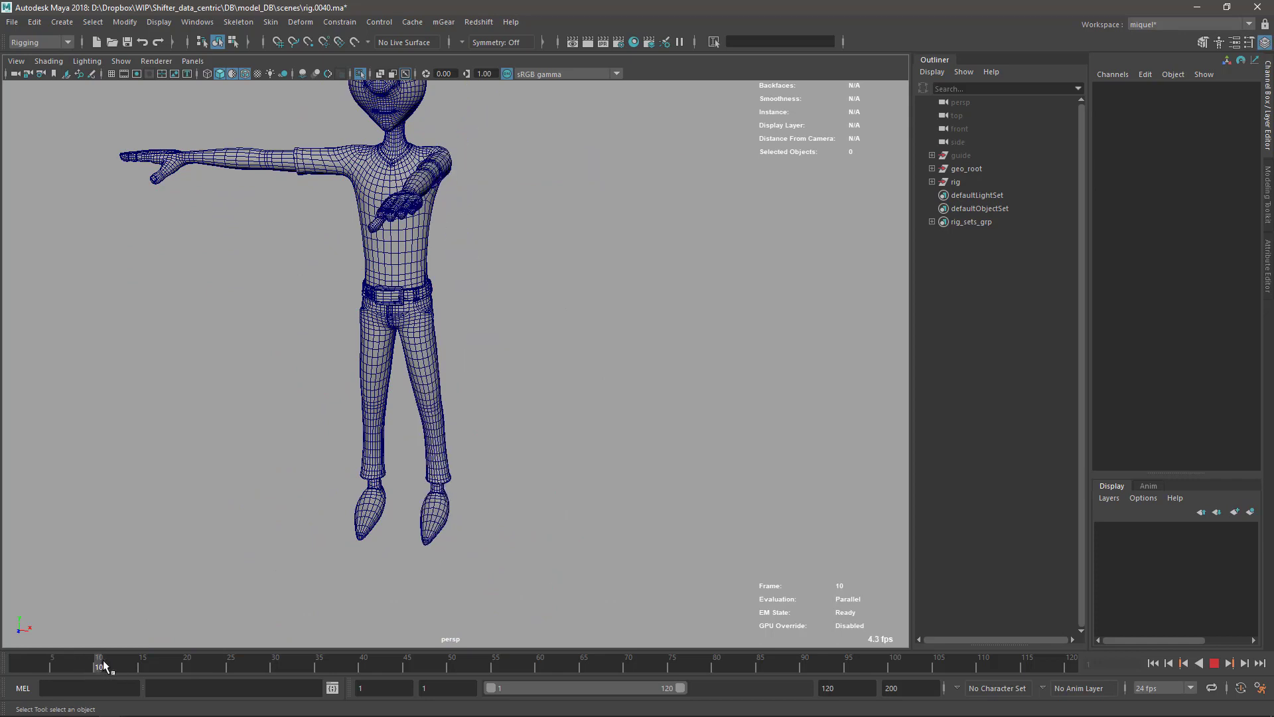
Review the keyed arm point at frame 10 and the curled finger and thumb around frame 20
click(195, 659)
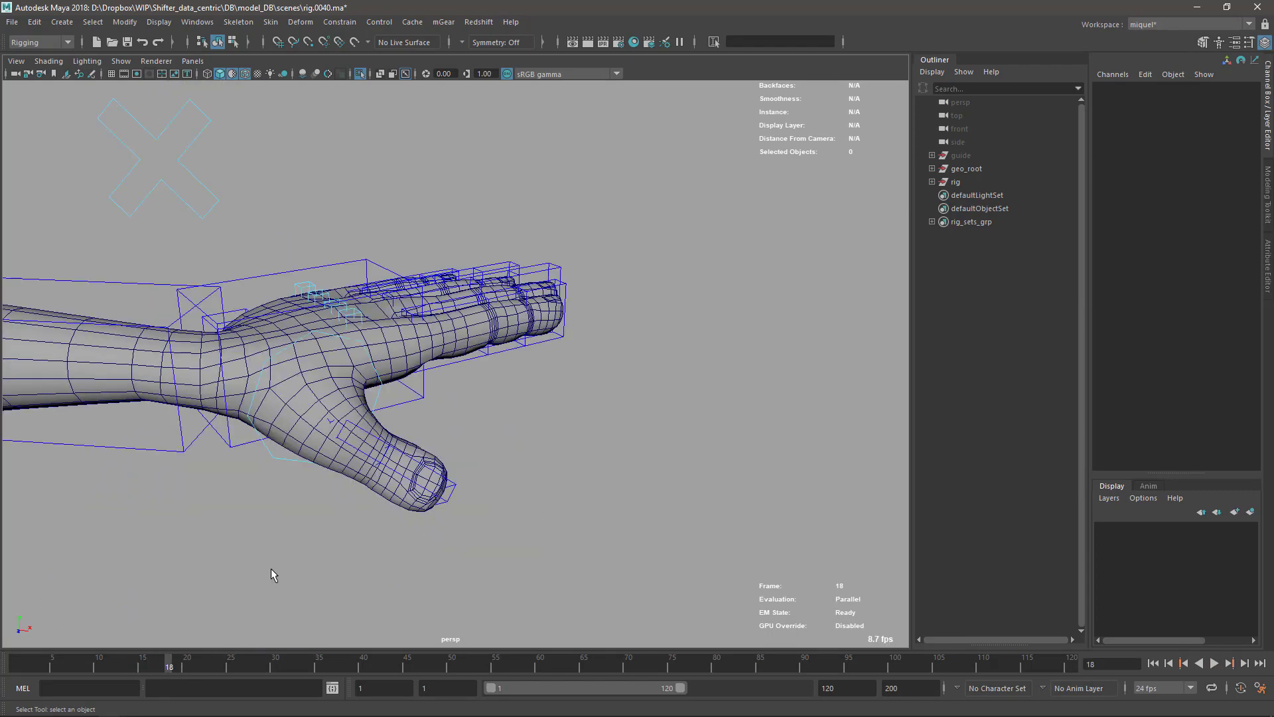
click(1214, 662)
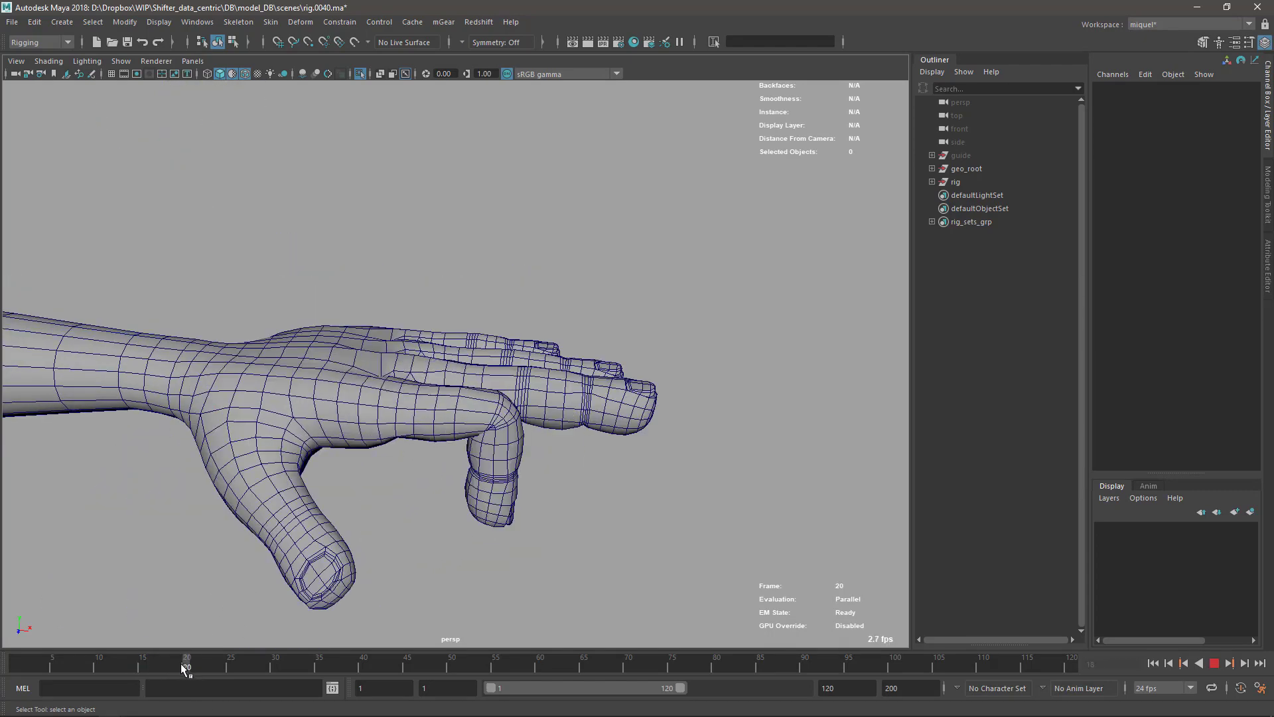
click(196, 660)
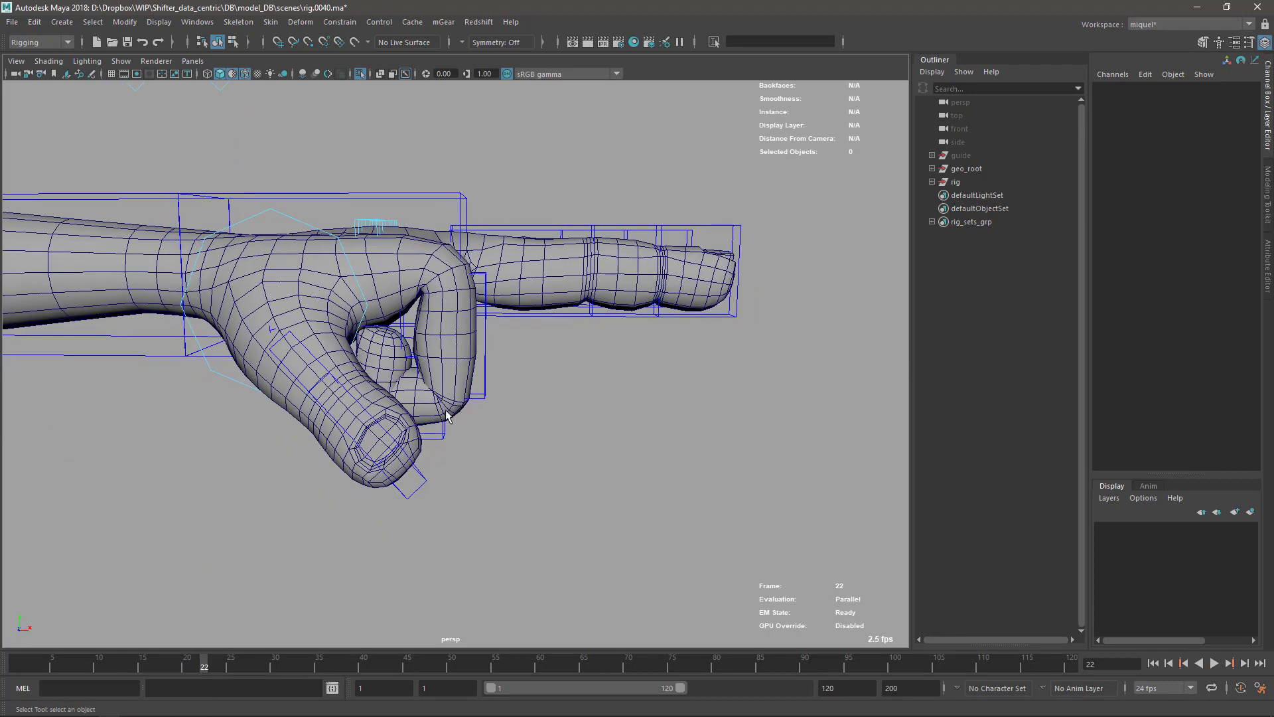
click(187, 666)
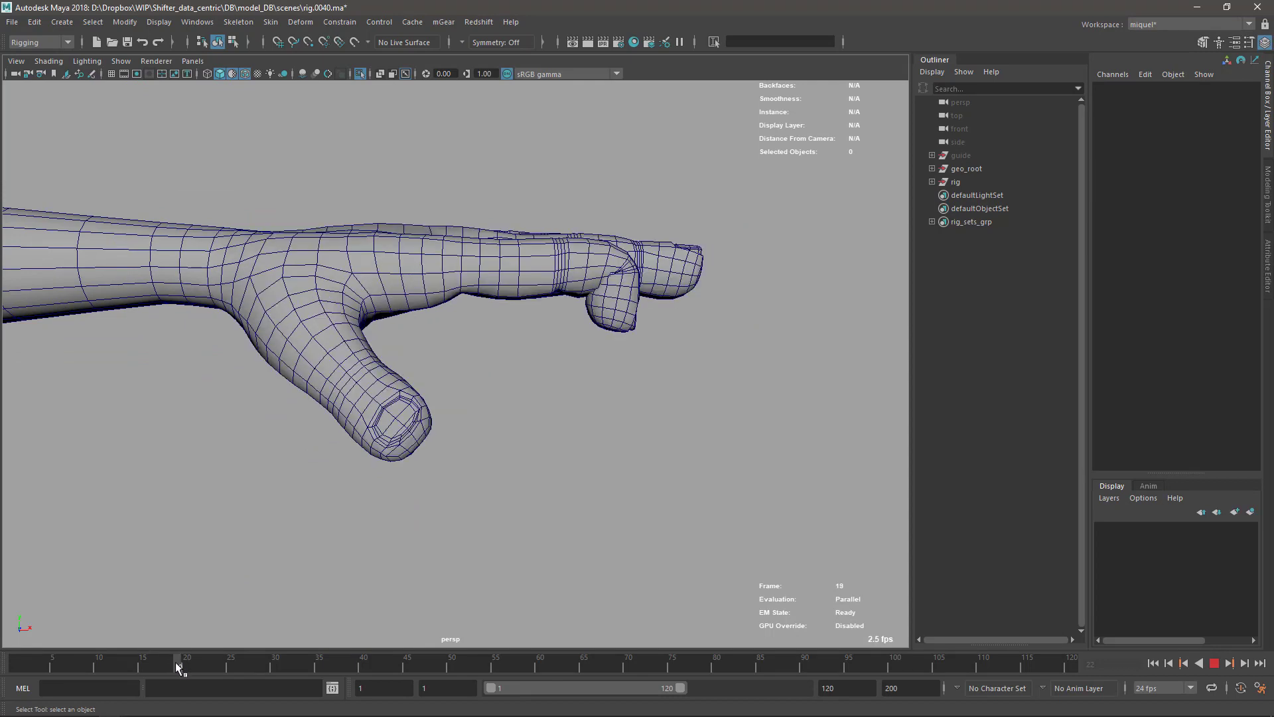
Scrub frames 20–22 to compare the finger curls and the tucked thumb pose
click(195, 658)
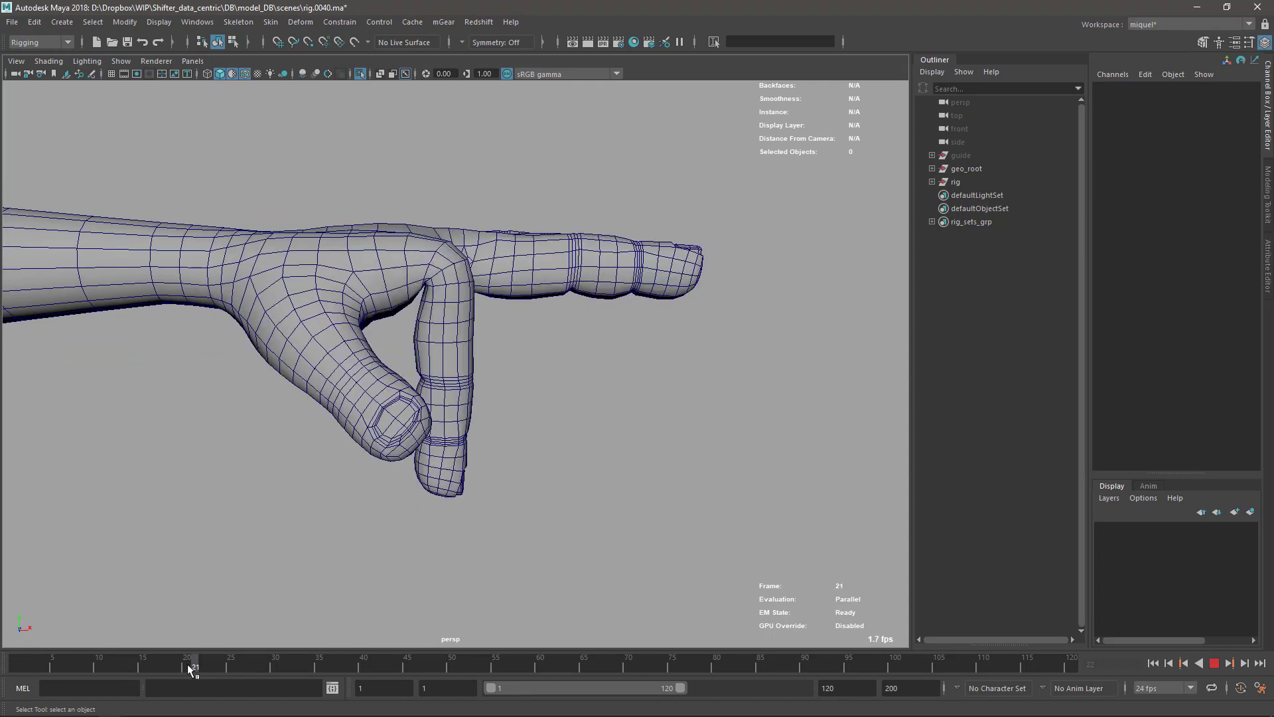
click(187, 660)
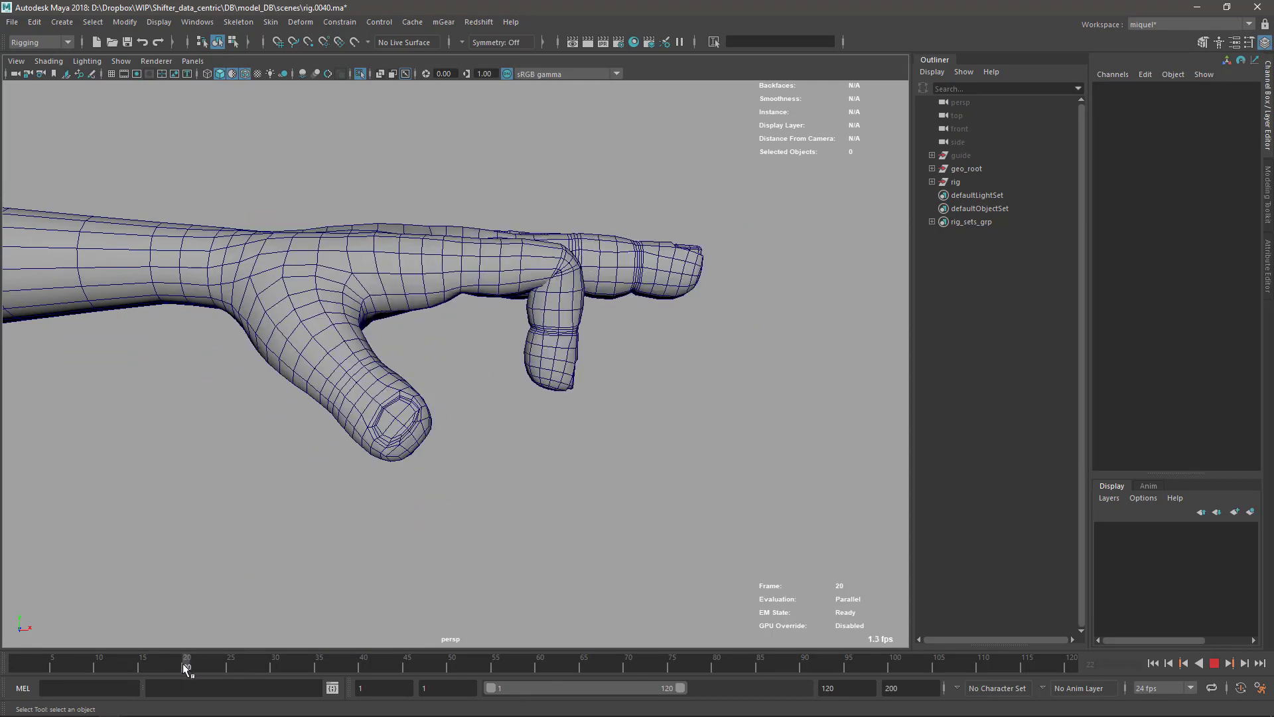
click(195, 660)
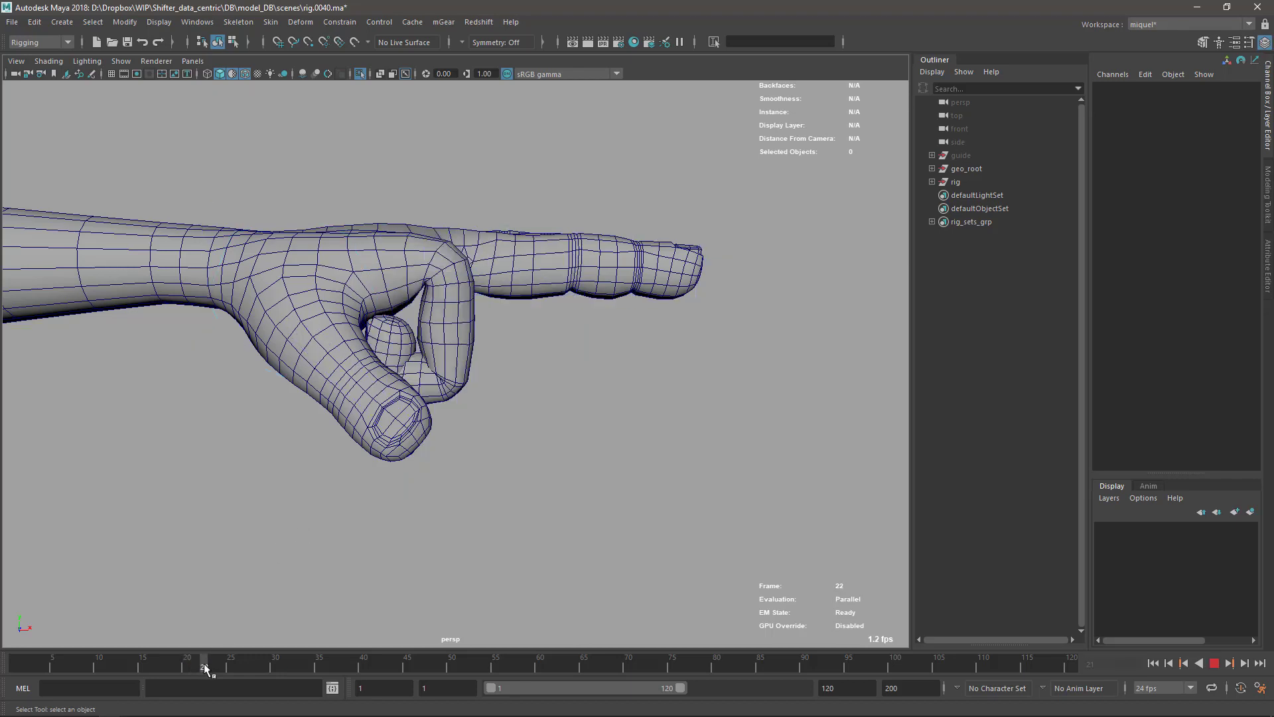
click(452, 326)
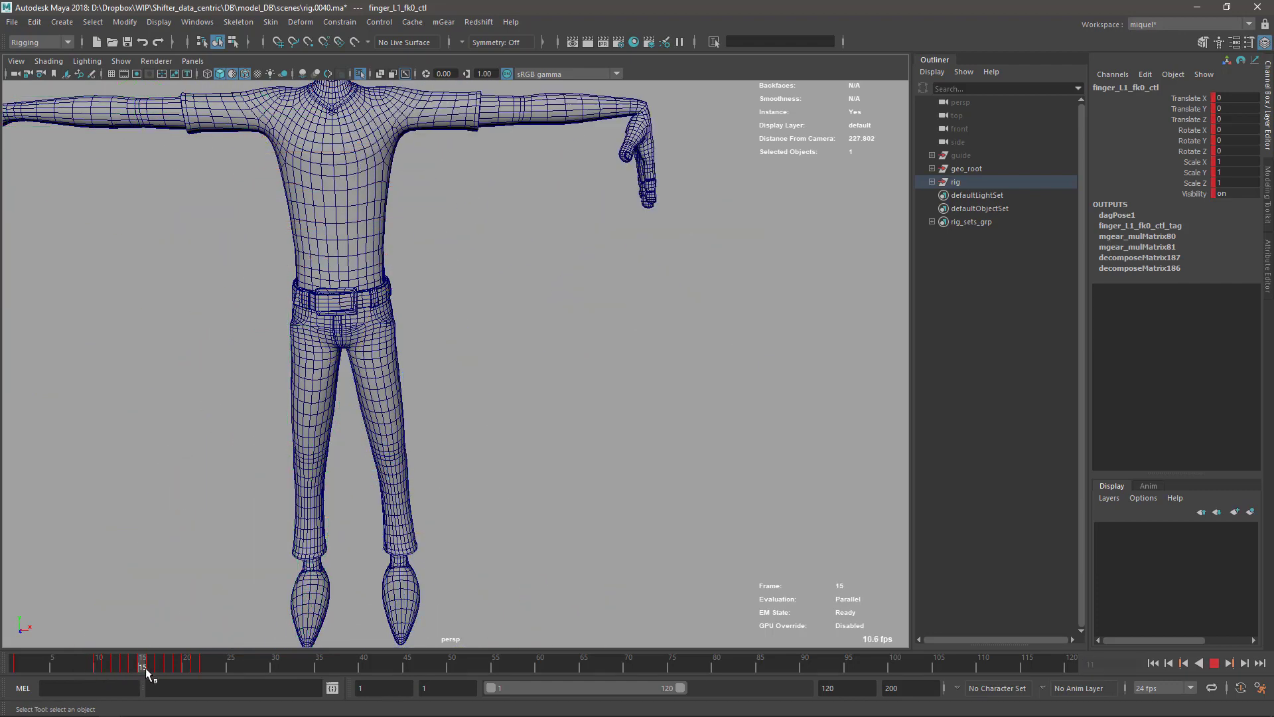
Key leg_L0_fk1_ctl with rotate Z about -136 at frame 5, then check the straight leg at frame 11
click(43, 663)
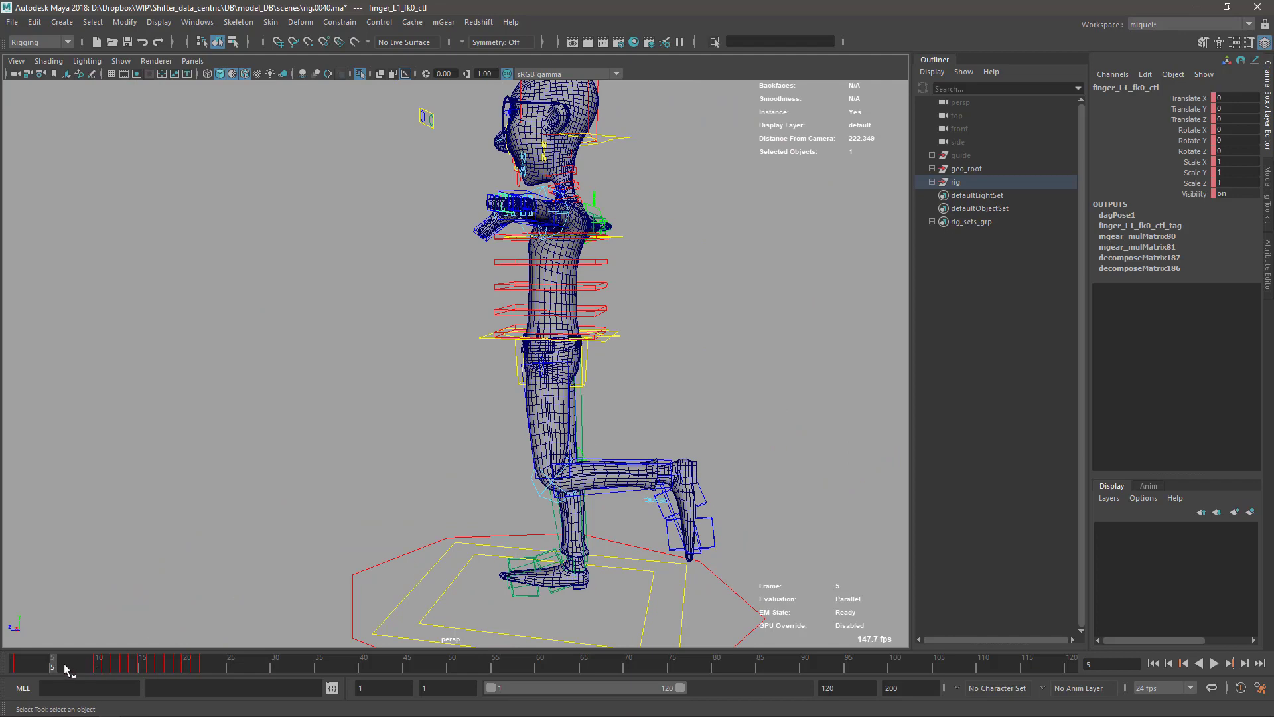
click(63, 660)
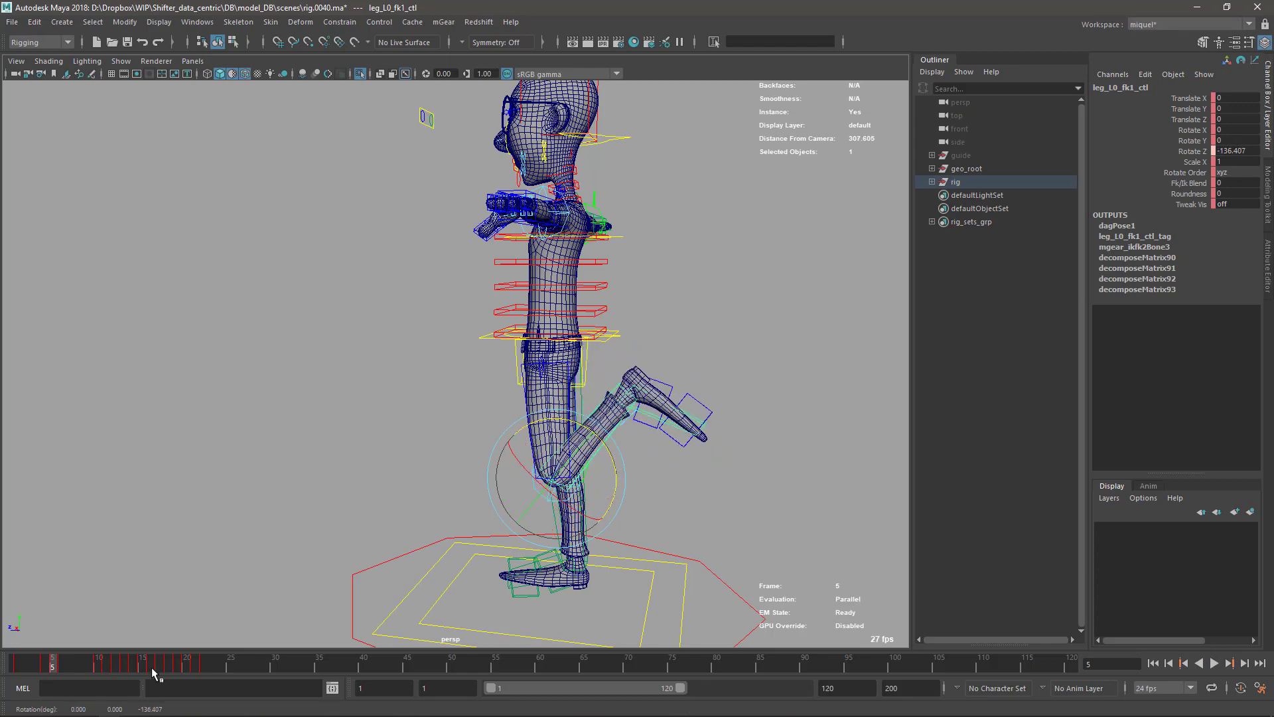
click(1229, 663)
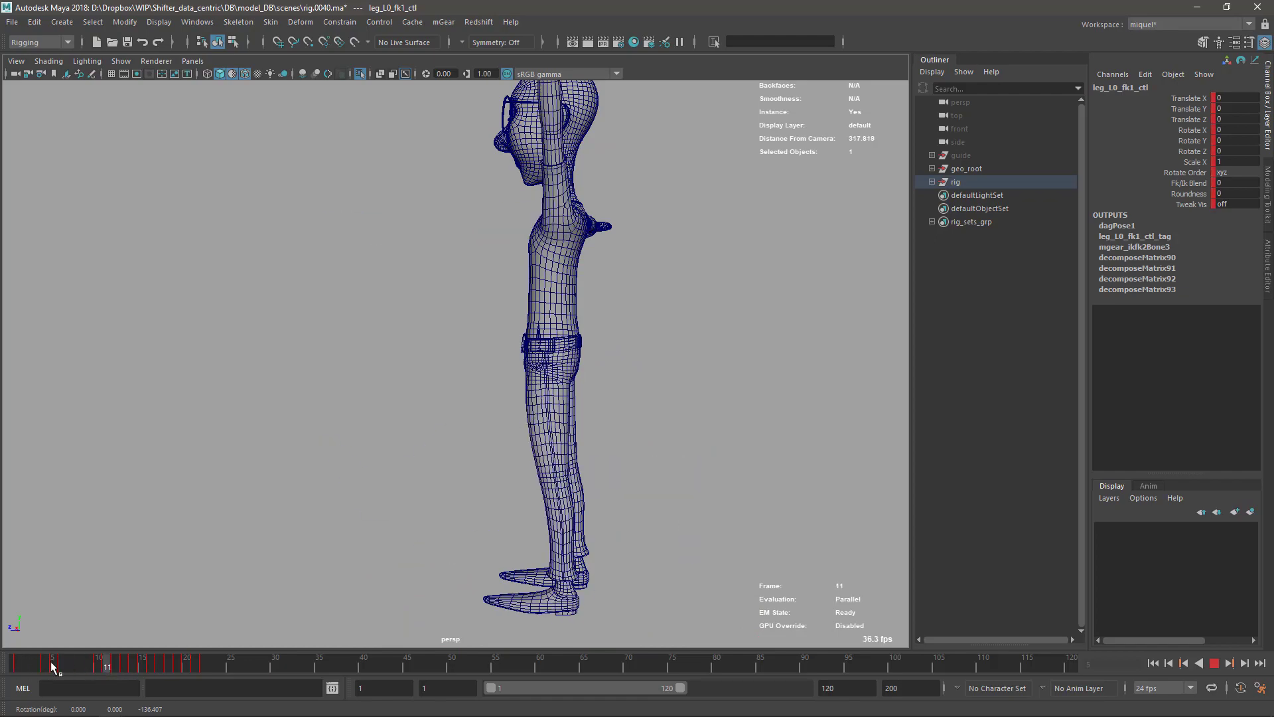